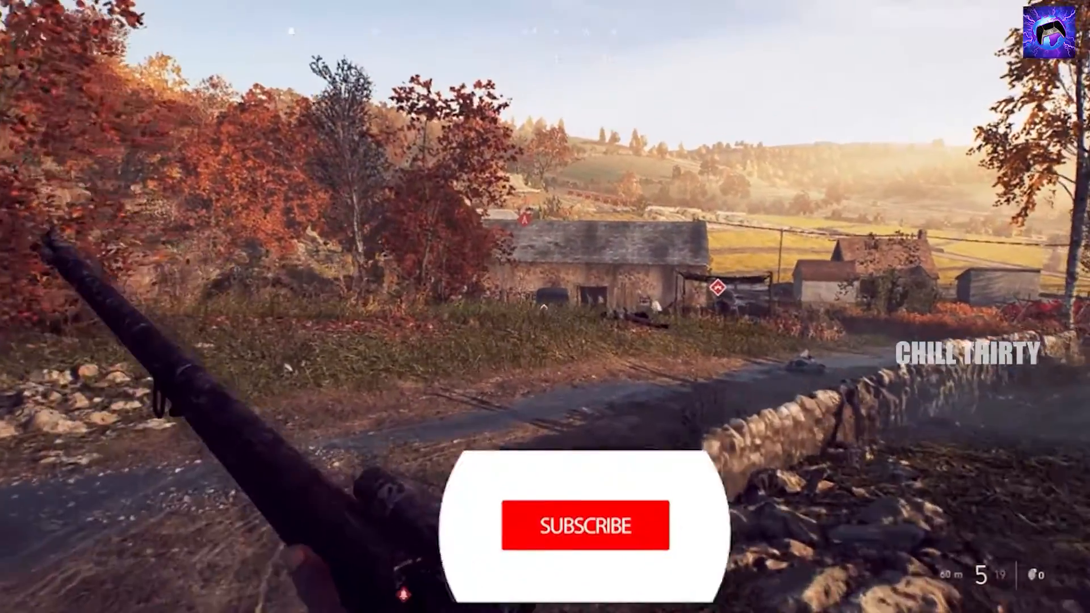
# Open AMD's Drivers and Support result and download the Radeon auto-detect installer.
pyautogui.click(585, 524)
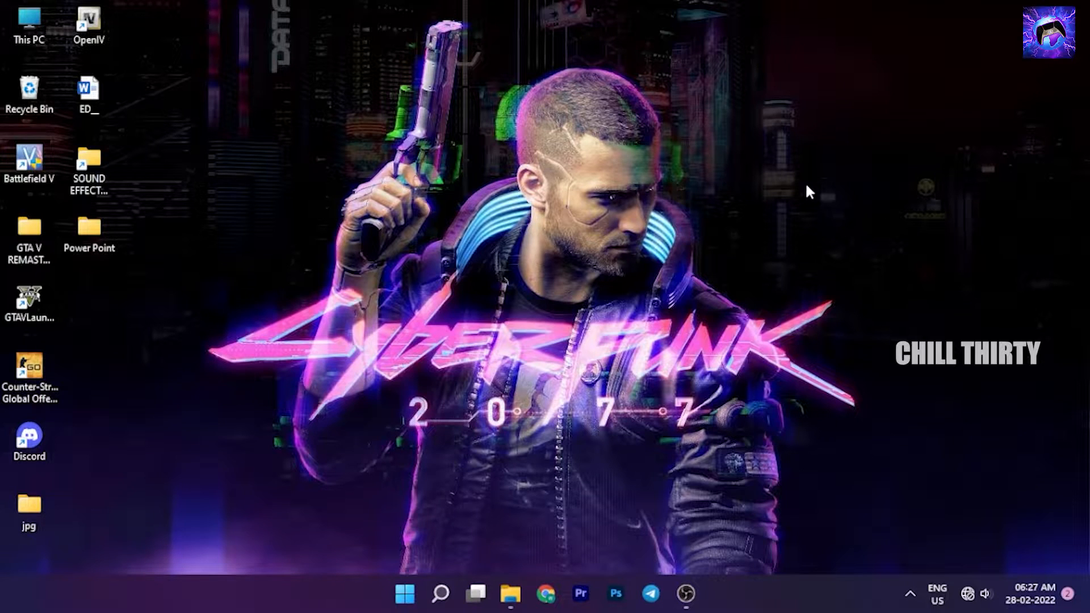
pyautogui.moveTo(729, 179)
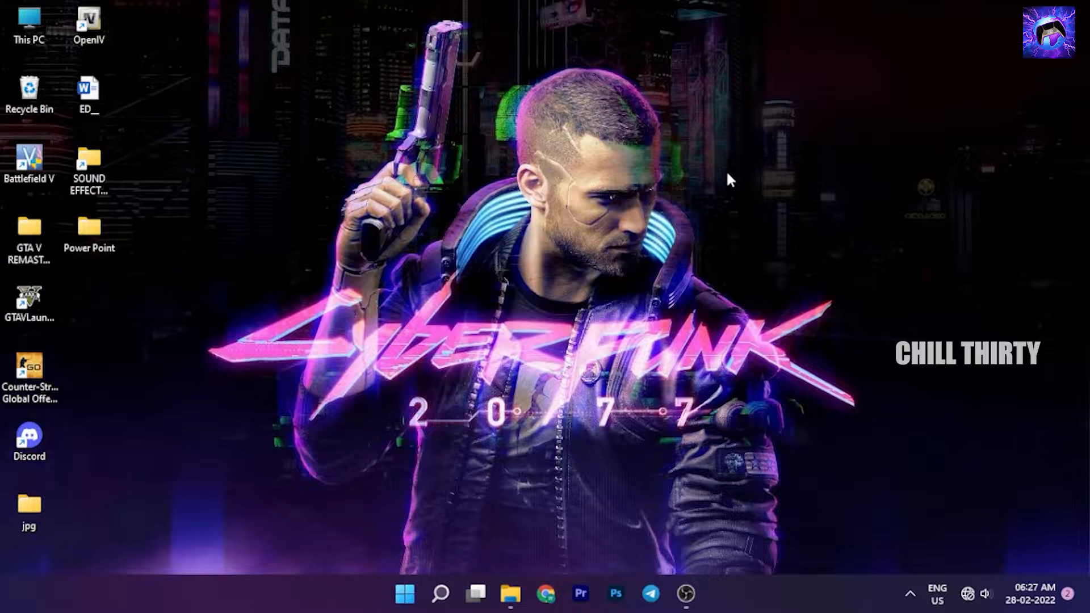
pyautogui.rightClick(730, 180)
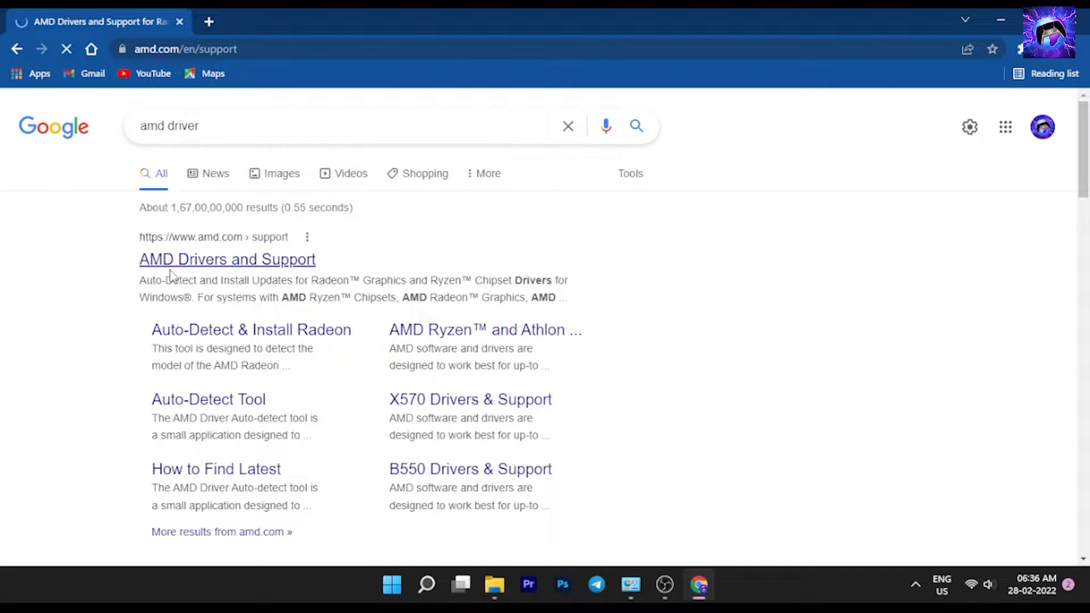
pyautogui.click(227, 259)
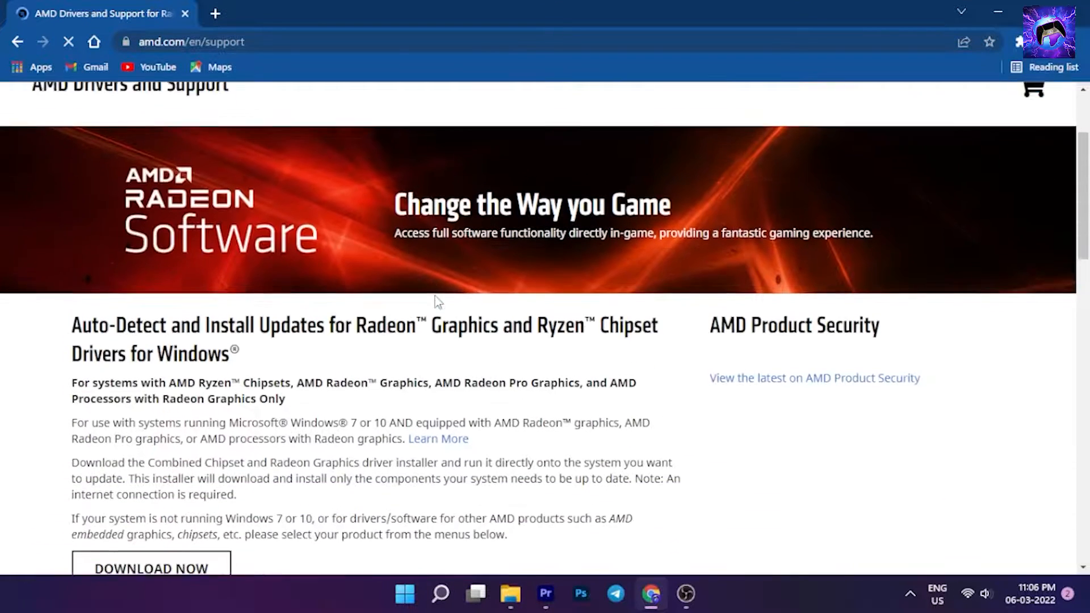
pyautogui.scroll(-3)
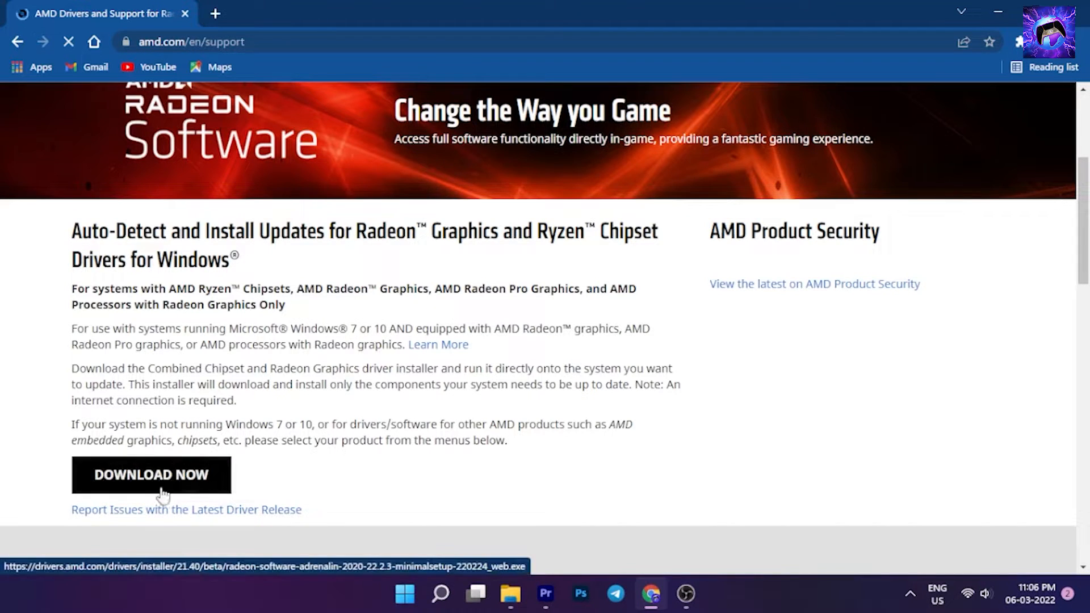
pyautogui.click(151, 475)
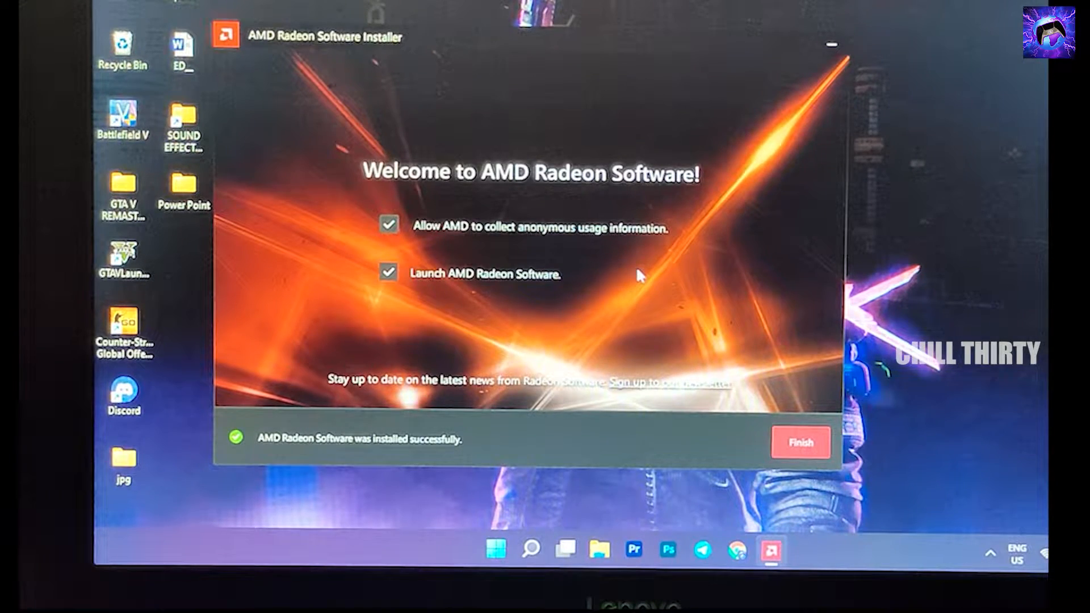
# Close the finished installer and start AMD Radeon Software from the desktop context menu.
pyautogui.click(799, 443)
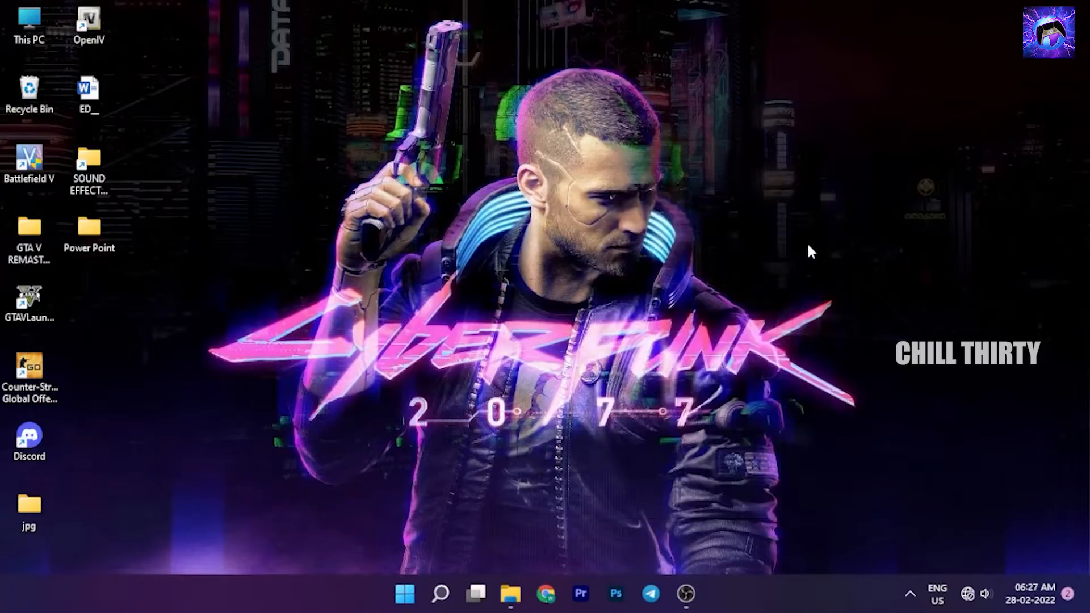
pyautogui.rightClick(810, 251)
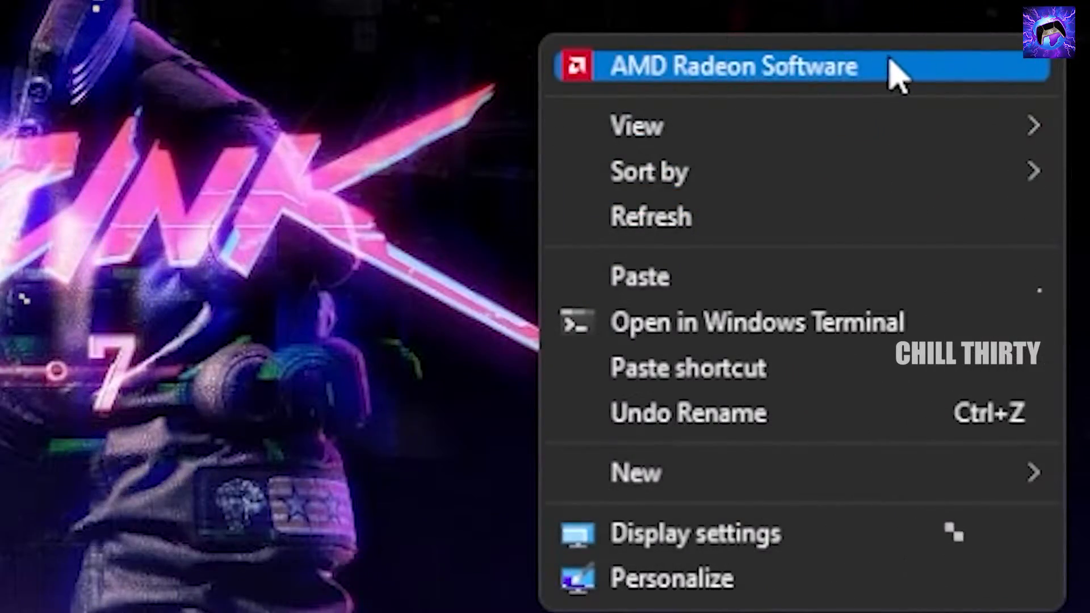
pyautogui.click(733, 66)
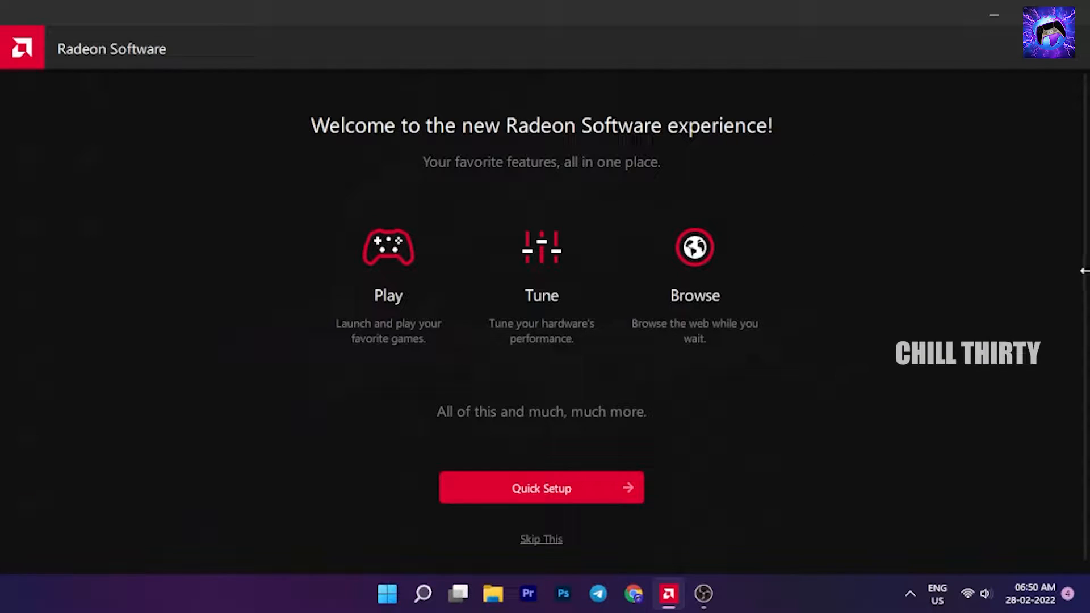
pyautogui.moveTo(641, 393)
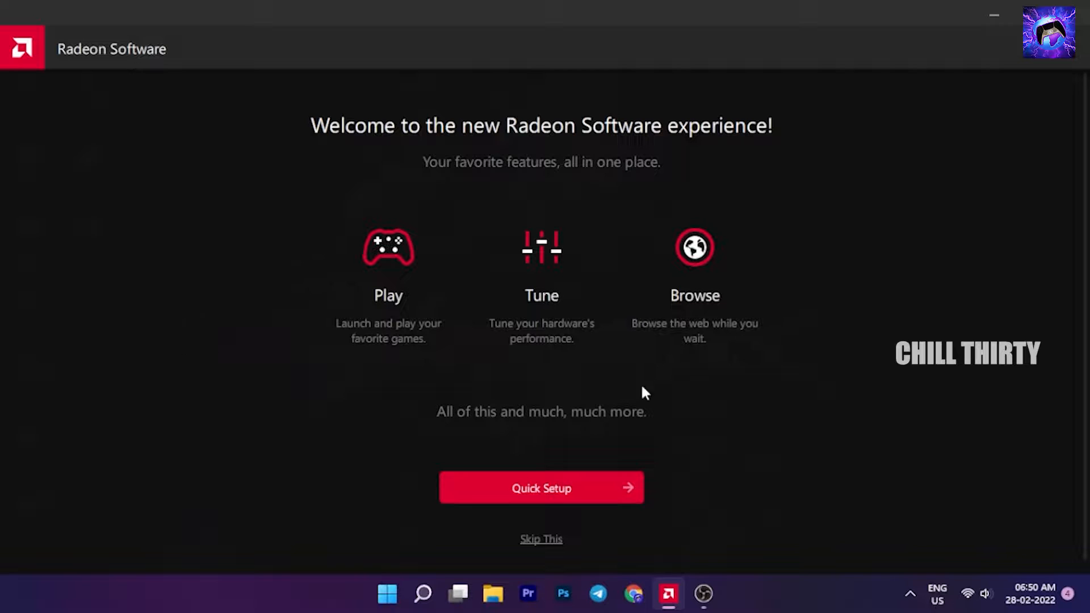
# Run Quick Setup with the eSports profile selected.
pyautogui.click(541, 487)
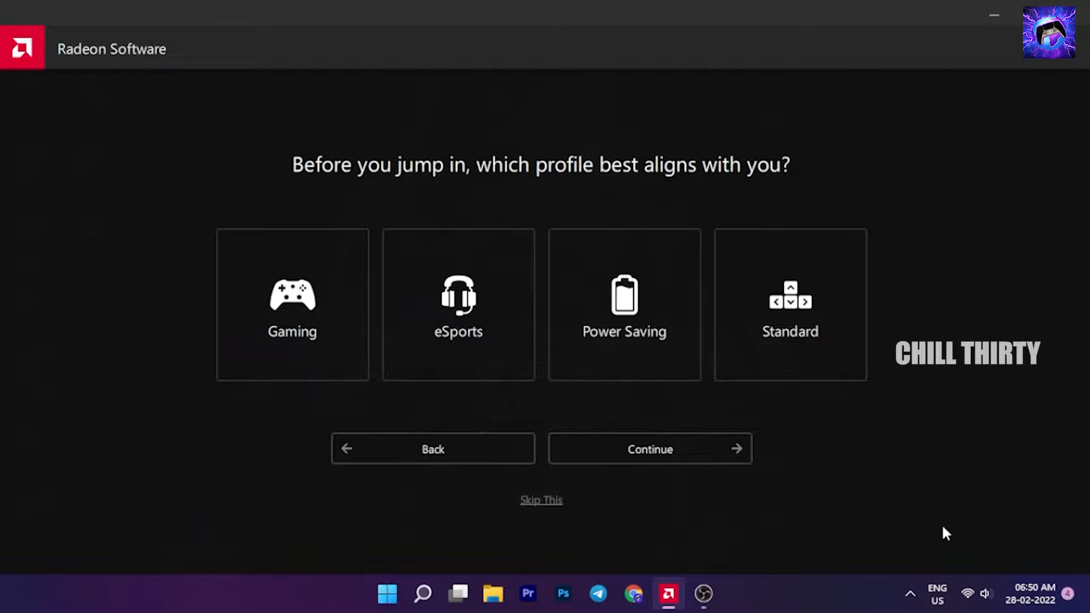
pyautogui.click(458, 304)
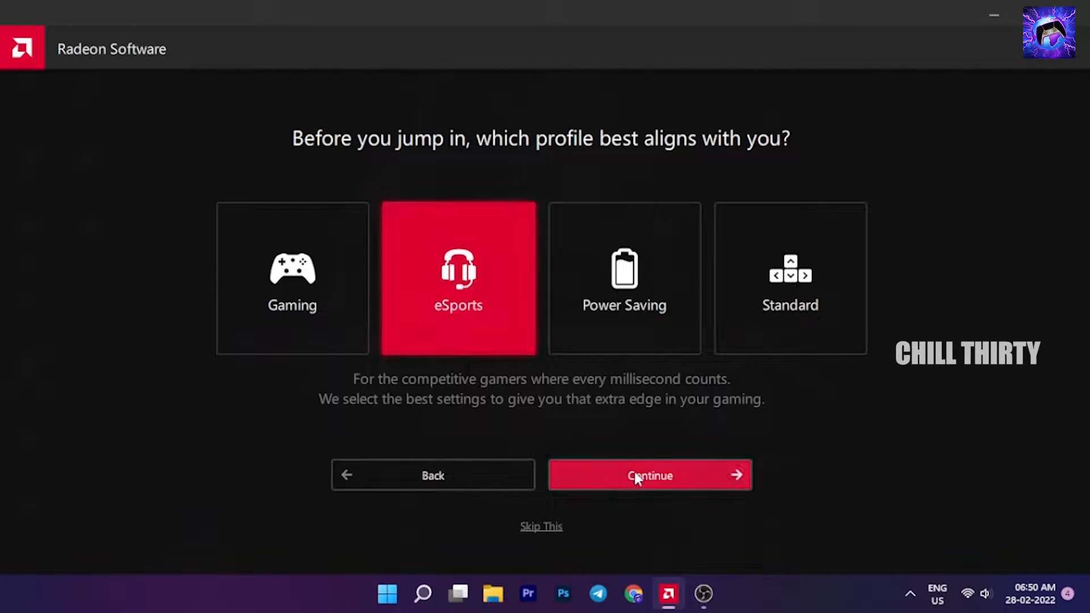
pyautogui.click(648, 474)
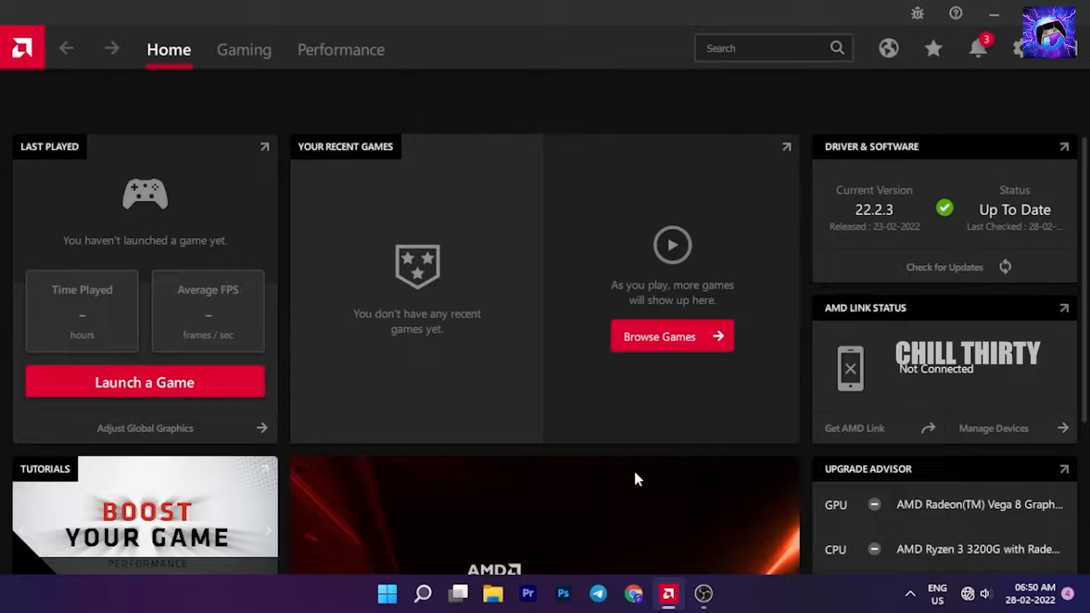
pyautogui.moveTo(285, 59)
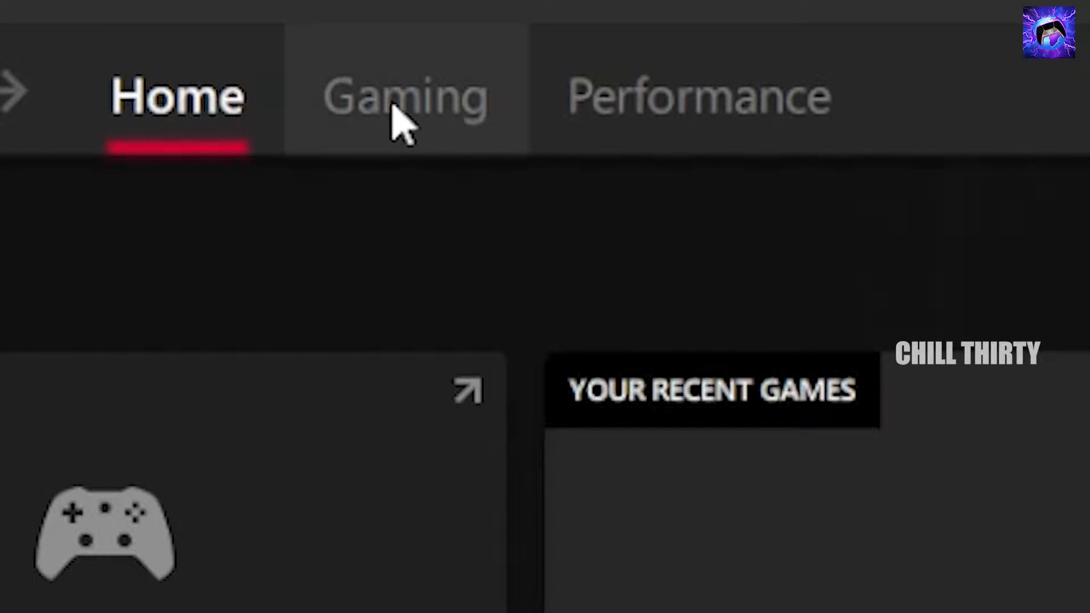
# Show the Gaming section's game list, cancelling the Add A Game file picker.
pyautogui.click(1013, 136)
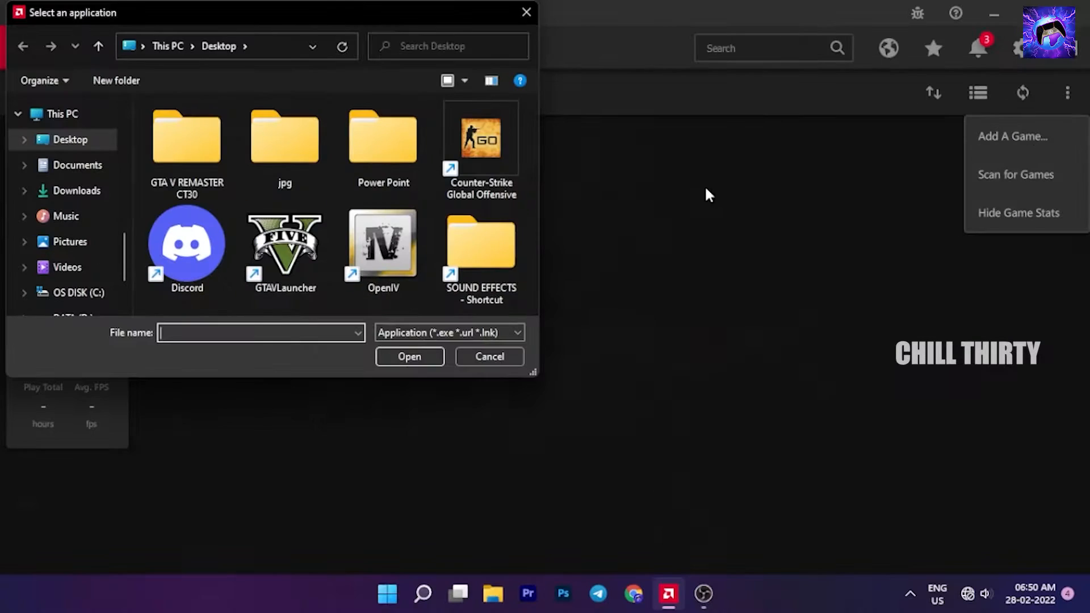
pyautogui.click(488, 356)
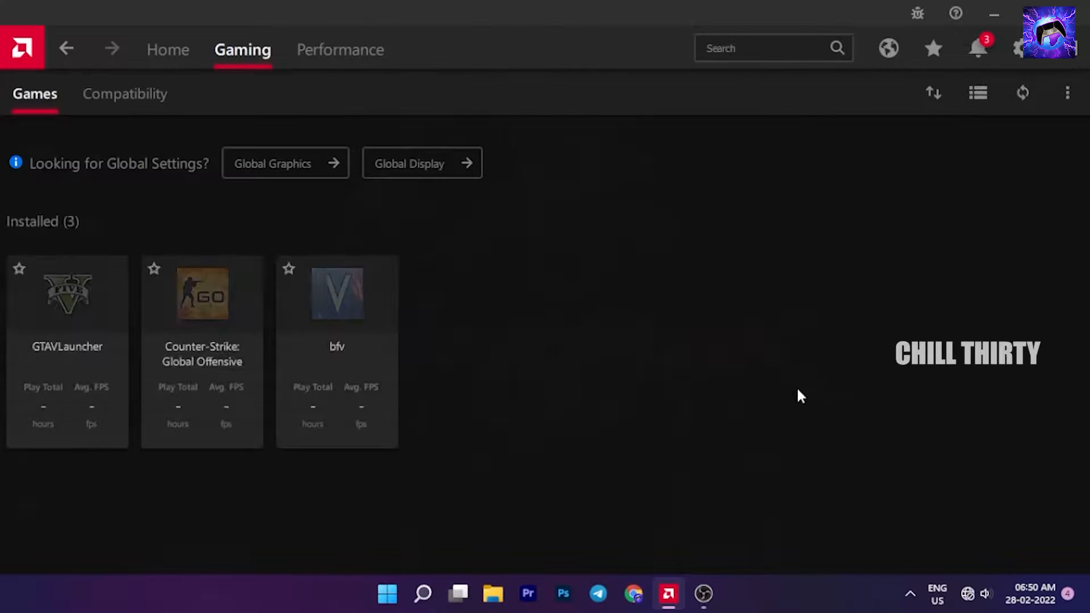
pyautogui.moveTo(46, 320)
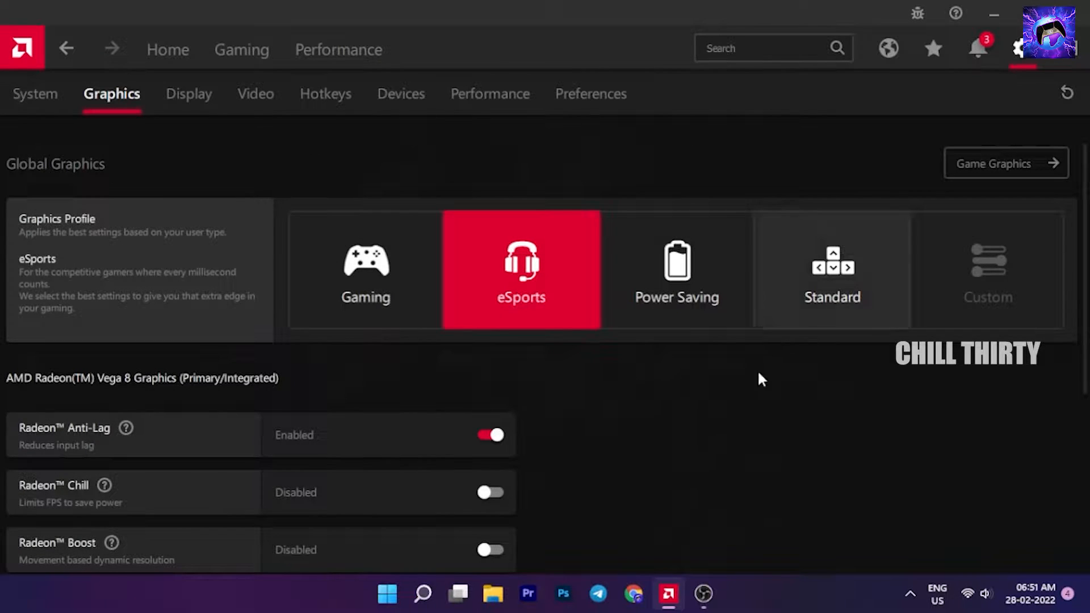
# Try Image Sharpening at 60 percent, then restore it to 80 percent.
pyautogui.scroll(-3)
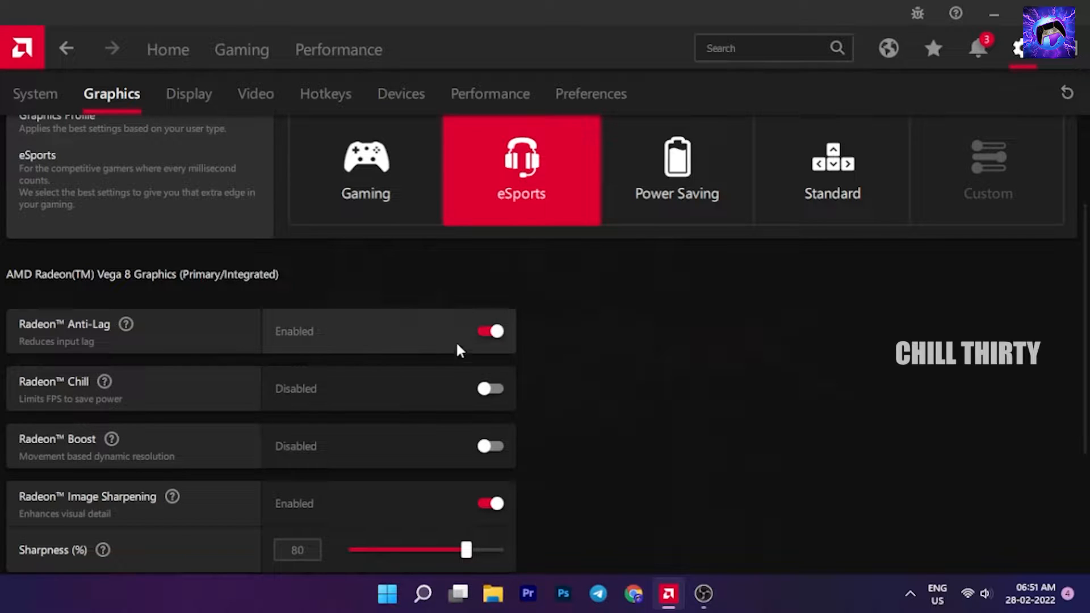
pyautogui.moveTo(499, 362)
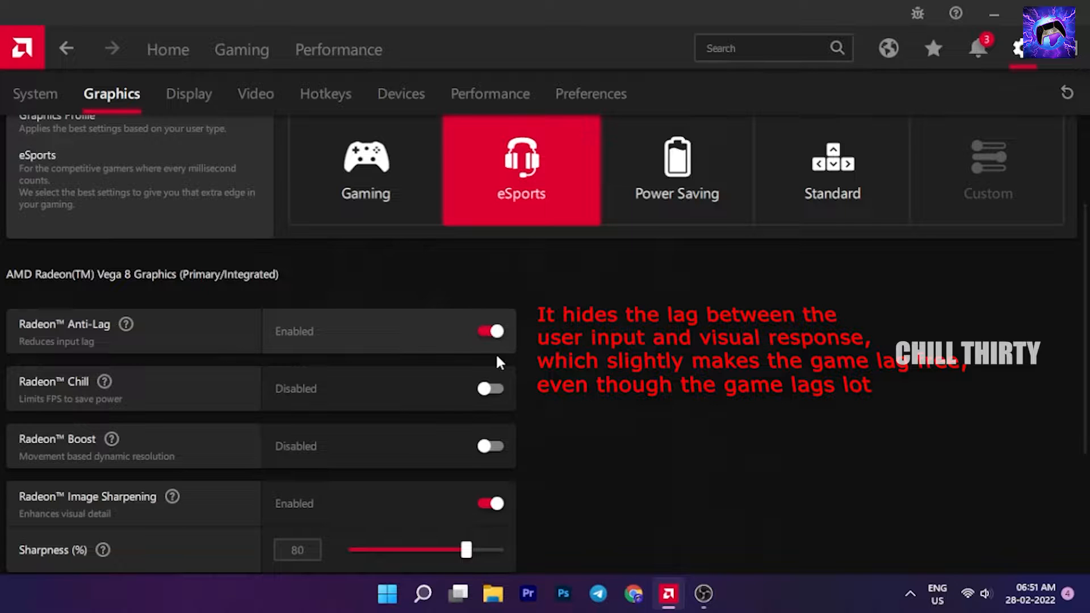
pyautogui.scroll(-3)
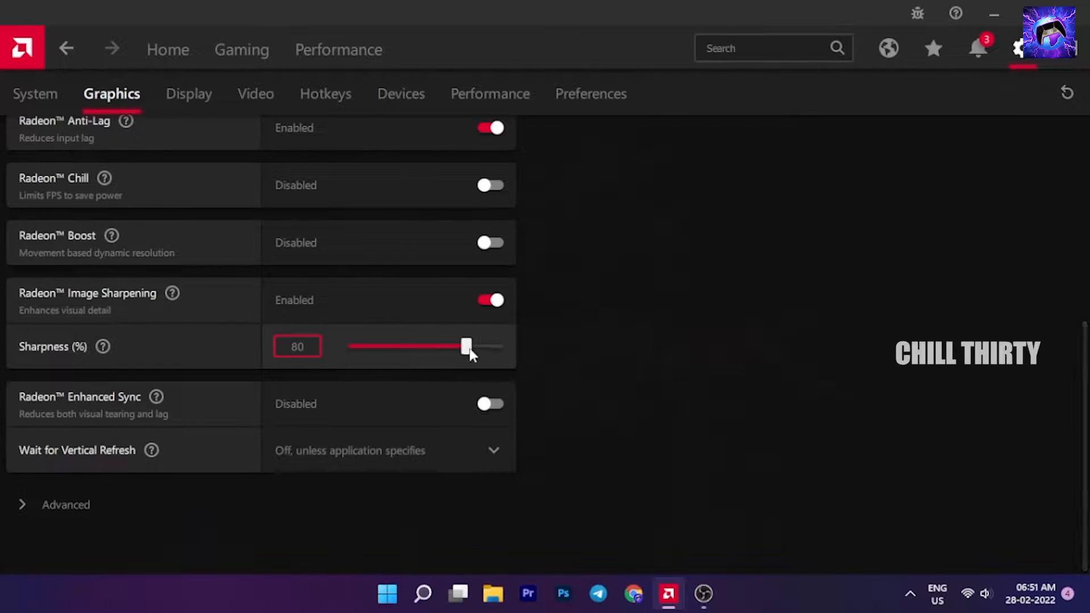
pyautogui.moveTo(465, 346); pyautogui.dragTo(434, 347)
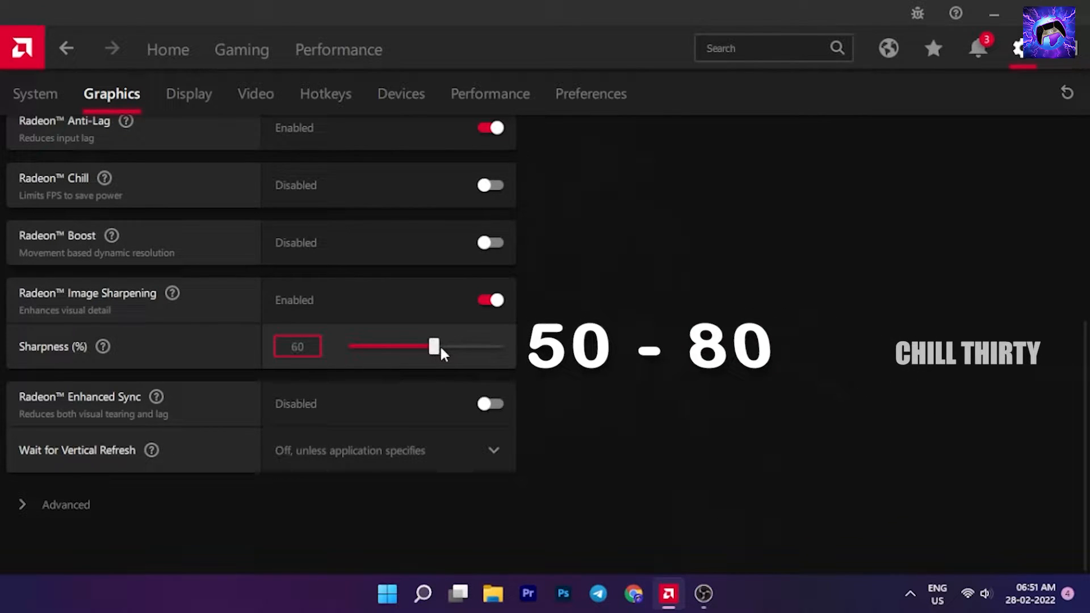
pyautogui.moveTo(433, 346); pyautogui.dragTo(466, 346)
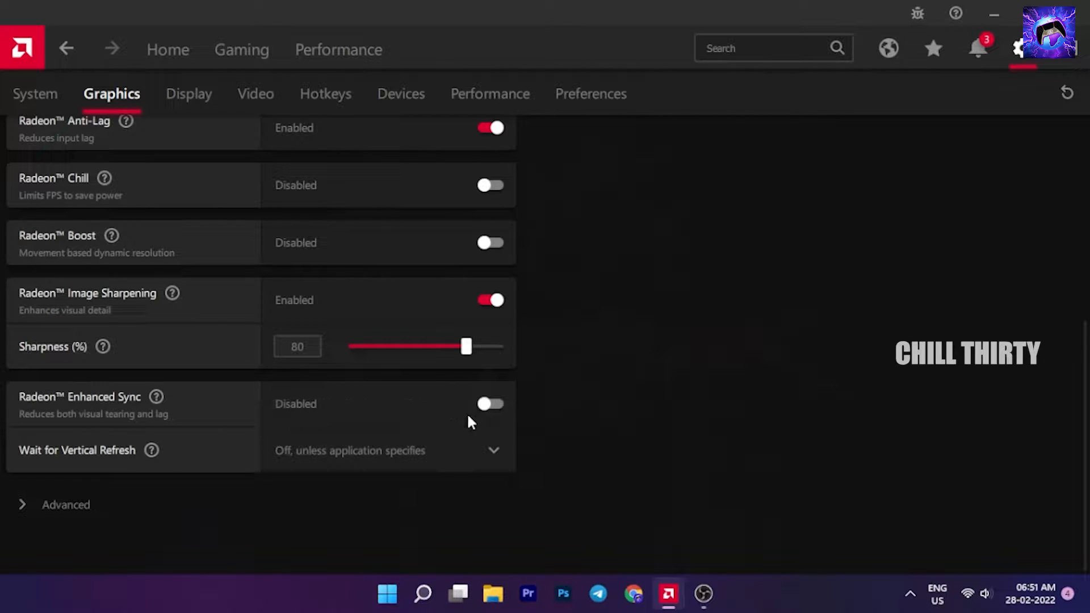
# Expand Advanced graphics options and briefly trial Frame rate target control, leaving it off.
pyautogui.click(65, 504)
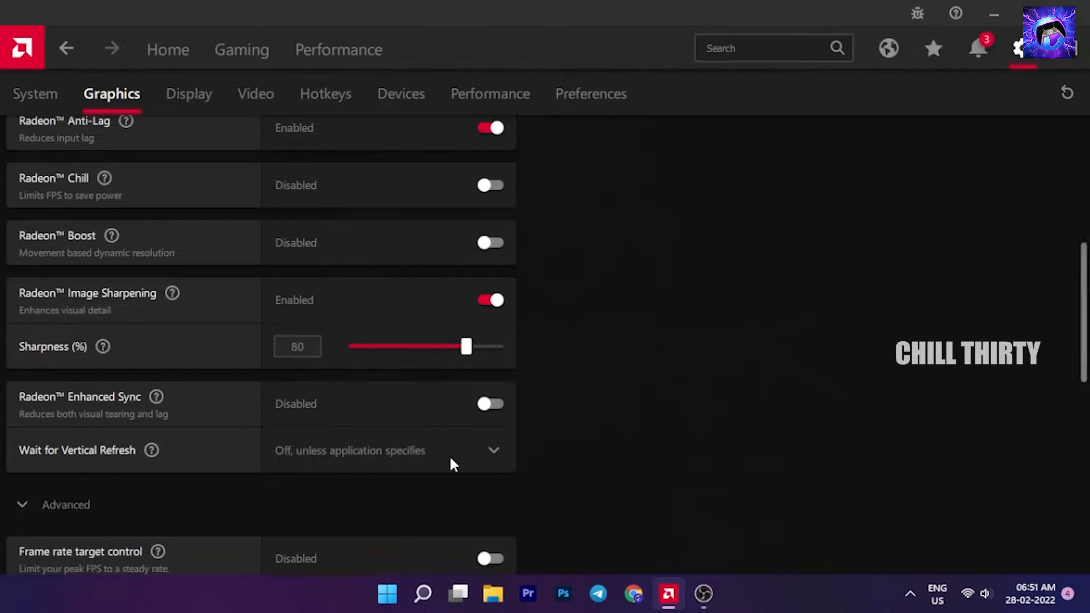
pyautogui.scroll(-3)
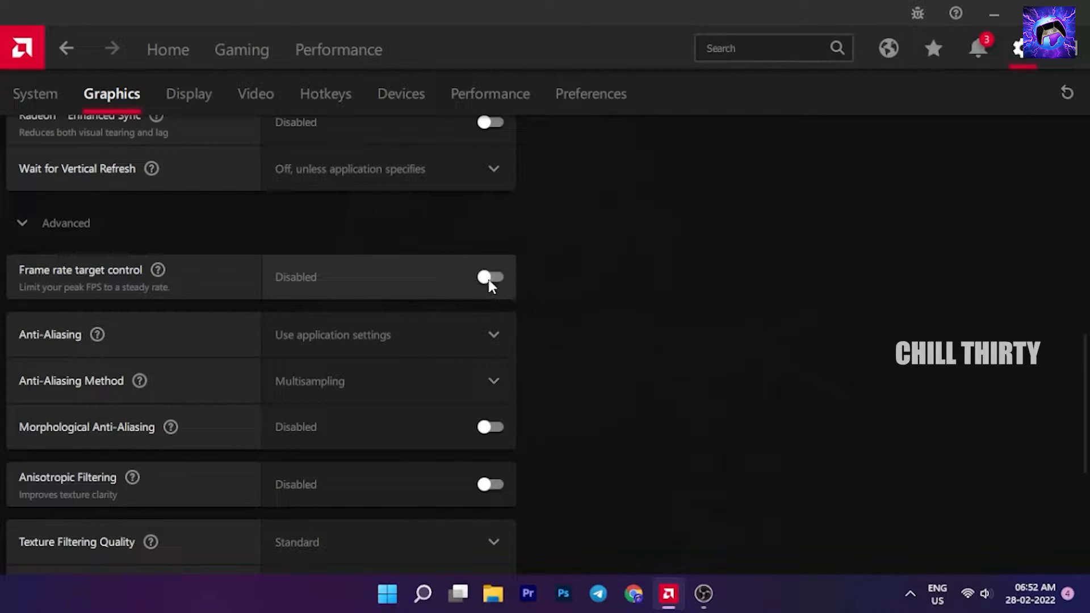
pyautogui.click(490, 276)
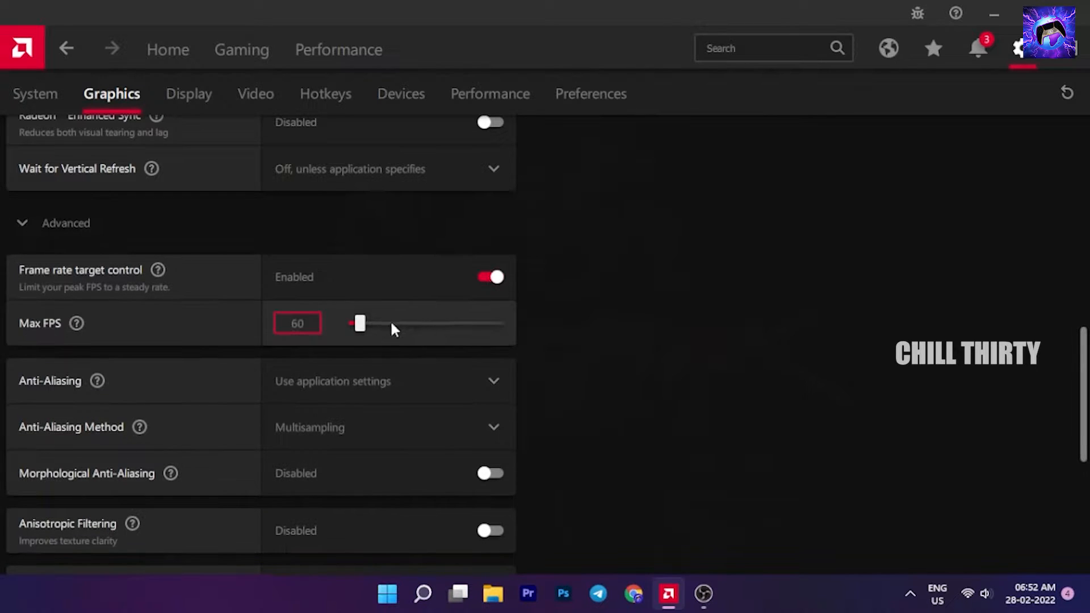
pyautogui.moveTo(359, 323); pyautogui.dragTo(353, 323)
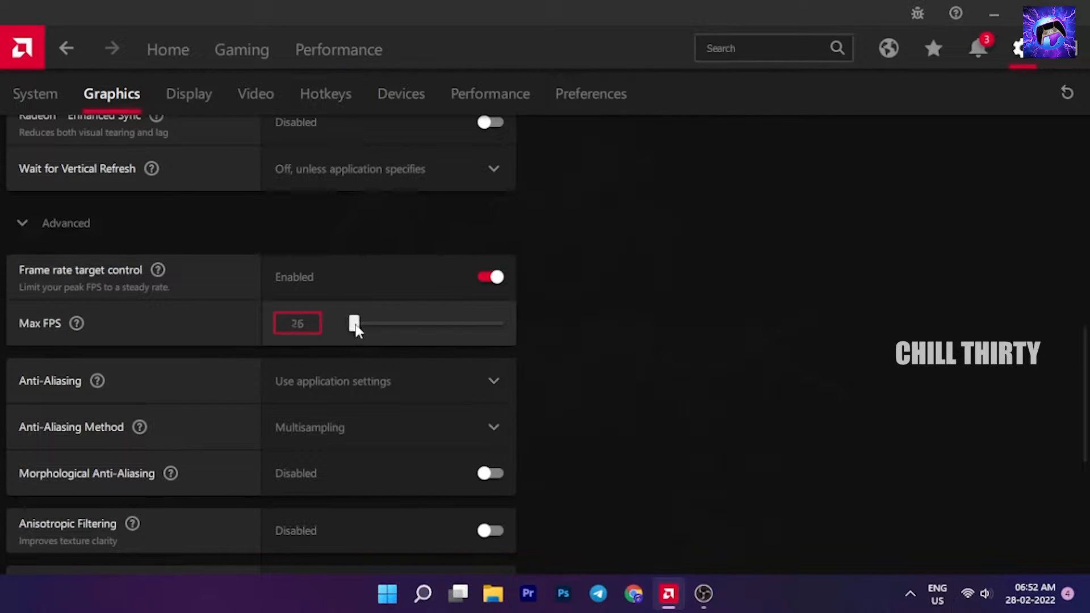
pyautogui.click(490, 277)
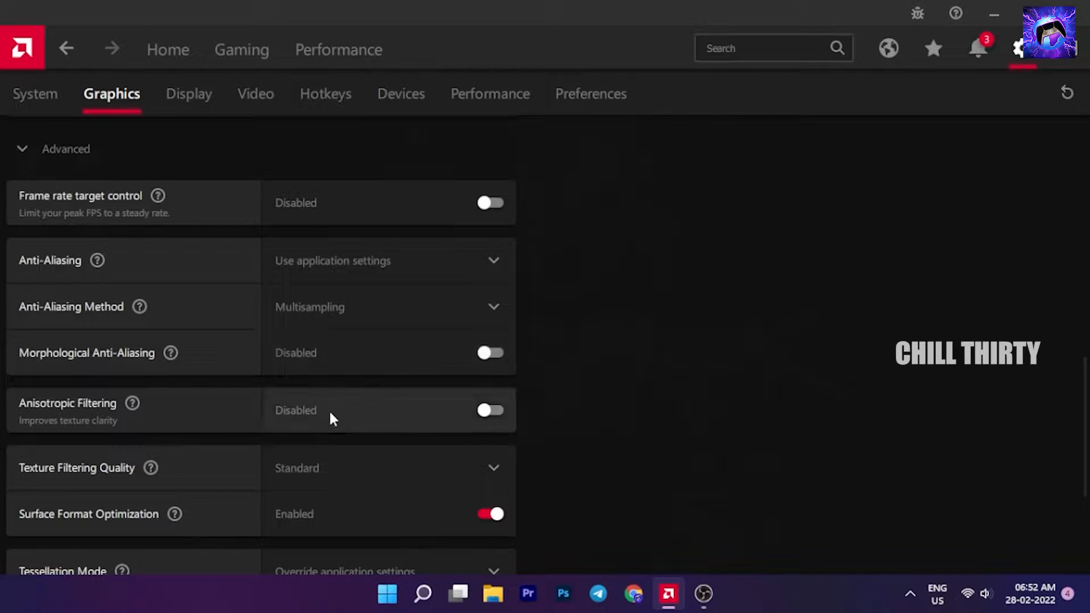
pyautogui.moveTo(400, 412)
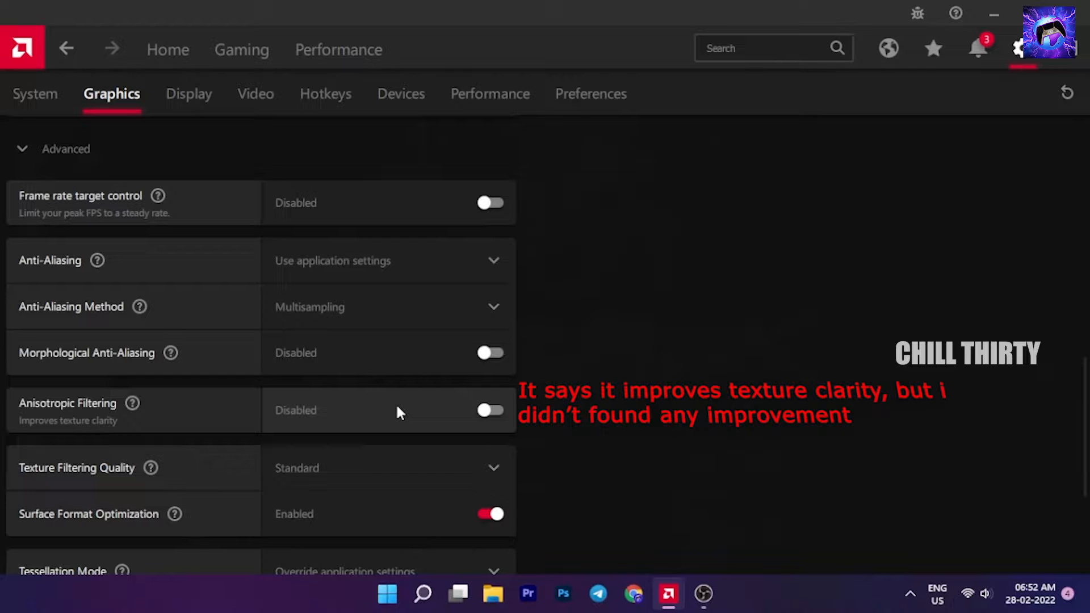
# Scroll the advanced graphics options down to Texture Filtering Quality.
pyautogui.scroll(-3)
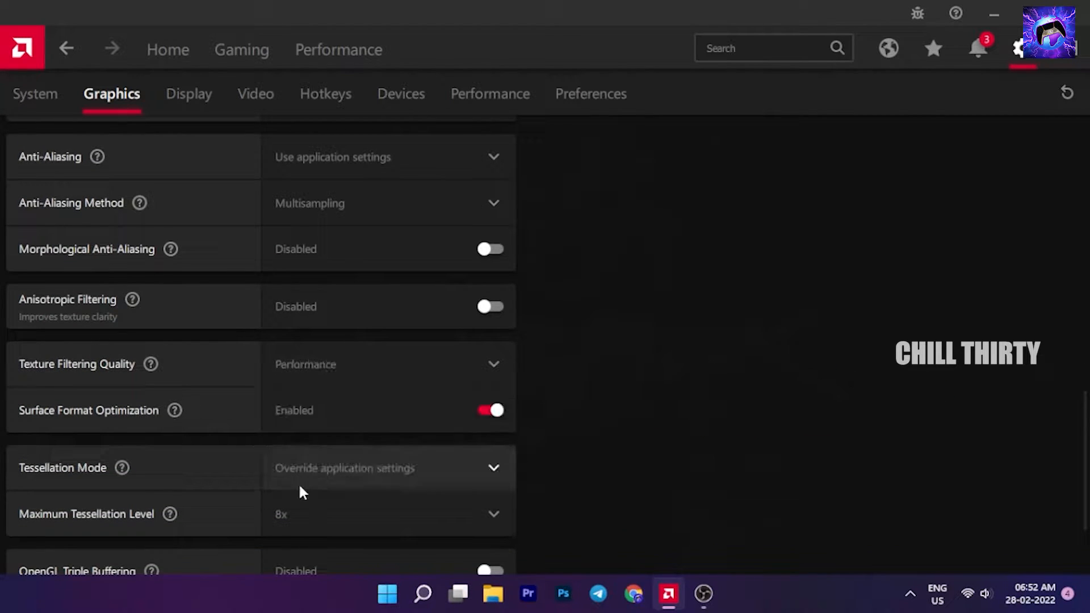
pyautogui.scroll(-3)
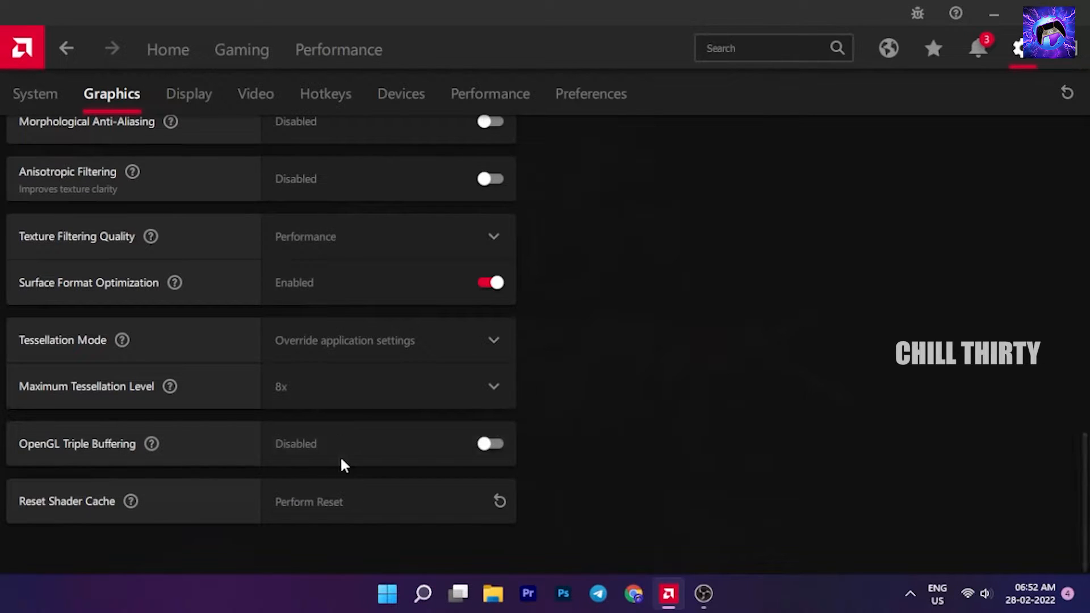
pyautogui.moveTo(358, 450)
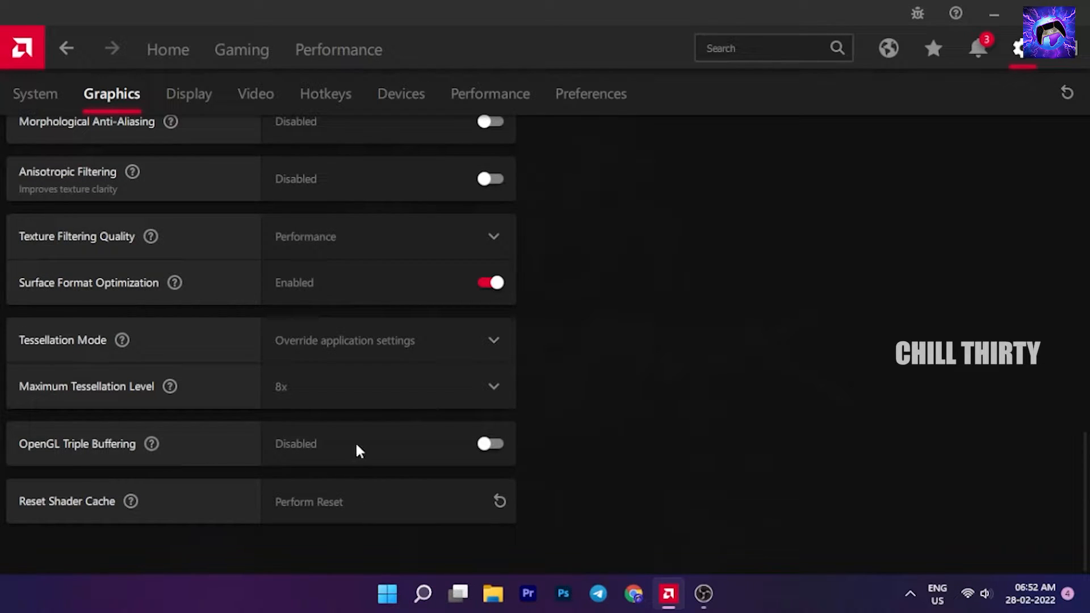
pyautogui.moveTo(347, 450)
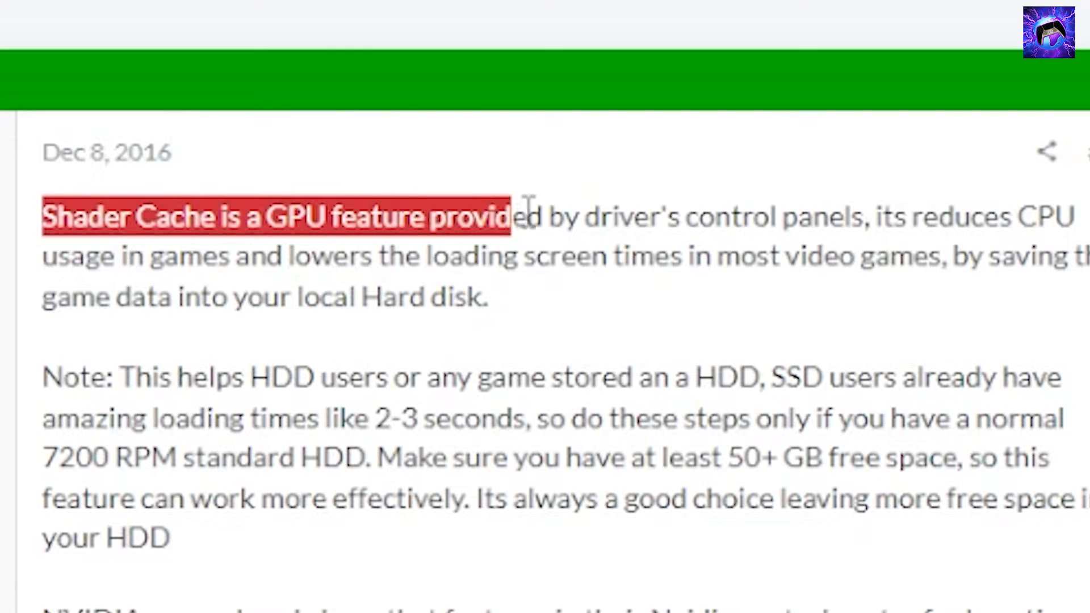
# Highlight the forum text explaining Shader Cache reduces CPU usage and loading times.
pyautogui.moveTo(511, 217); pyautogui.dragTo(917, 216)
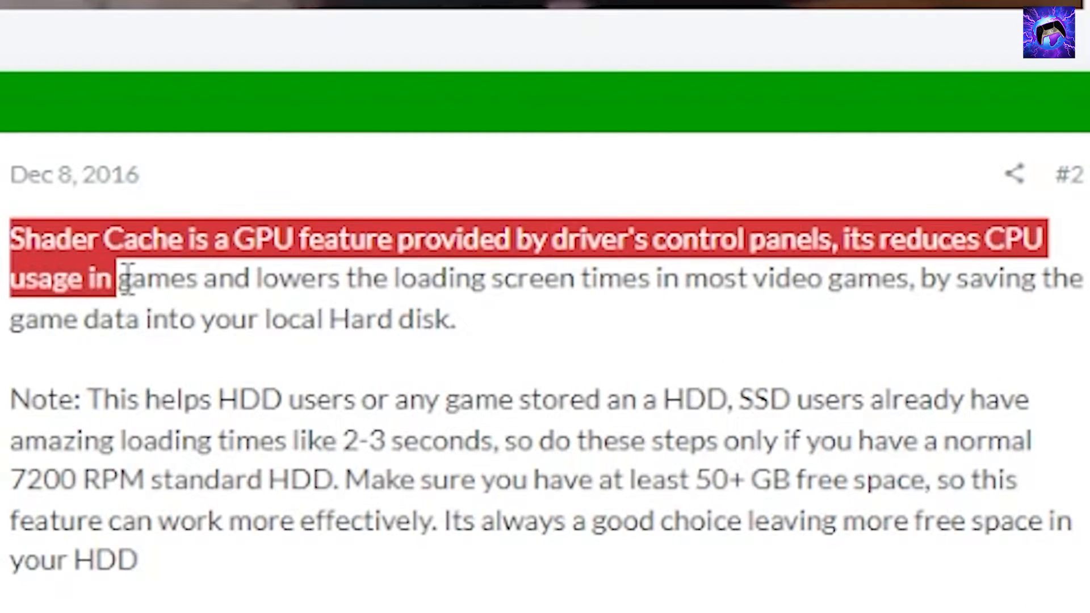
pyautogui.moveTo(118, 278); pyautogui.dragTo(539, 278)
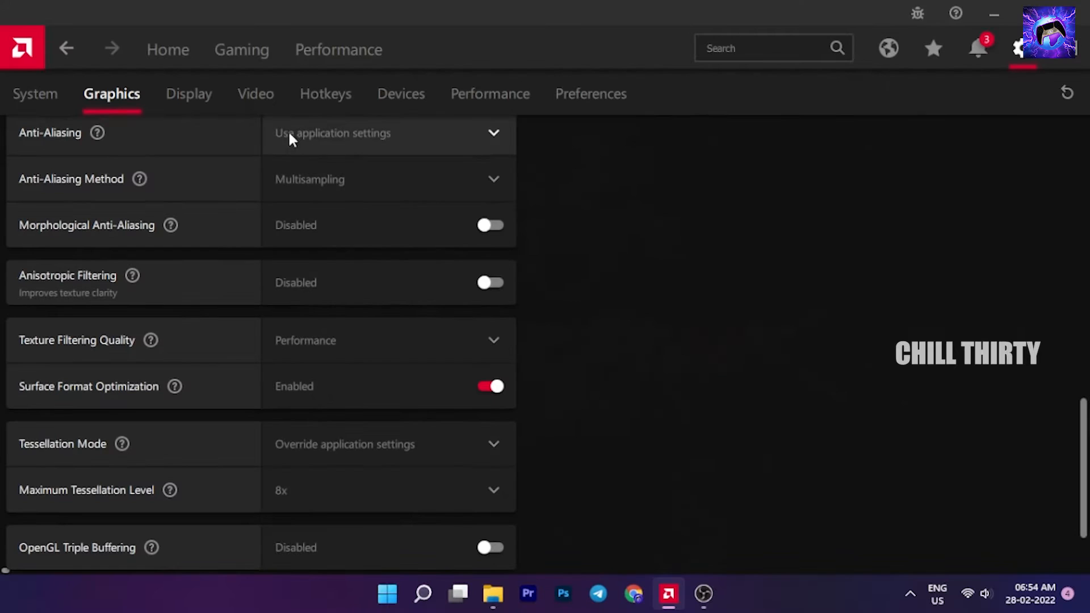
# Enable Custom Color under Display Options, then move to the Video section.
pyautogui.click(186, 94)
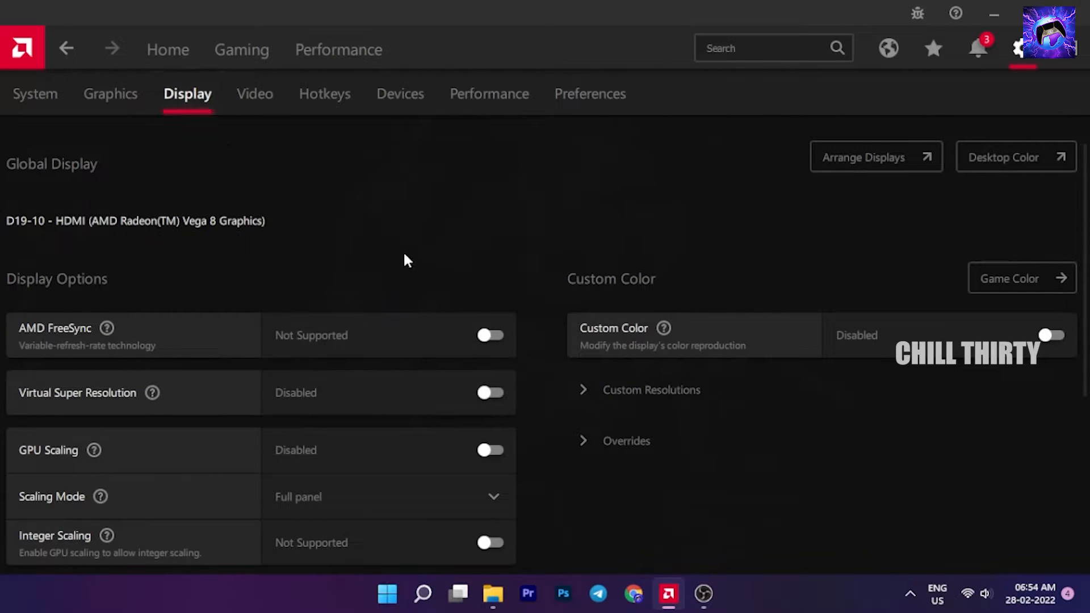
pyautogui.scroll(-3)
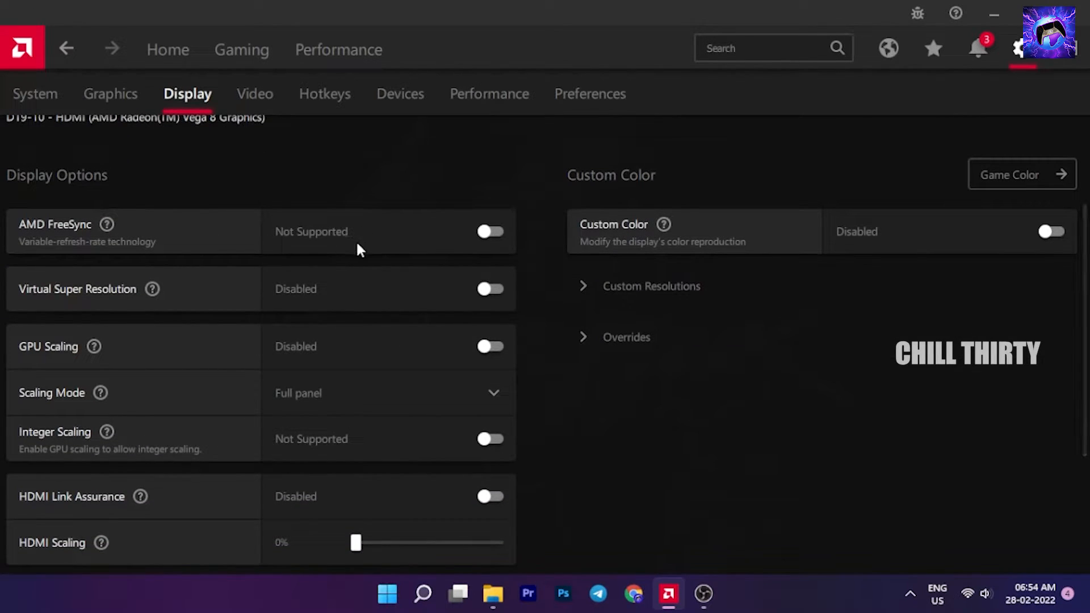
pyautogui.moveTo(153, 297)
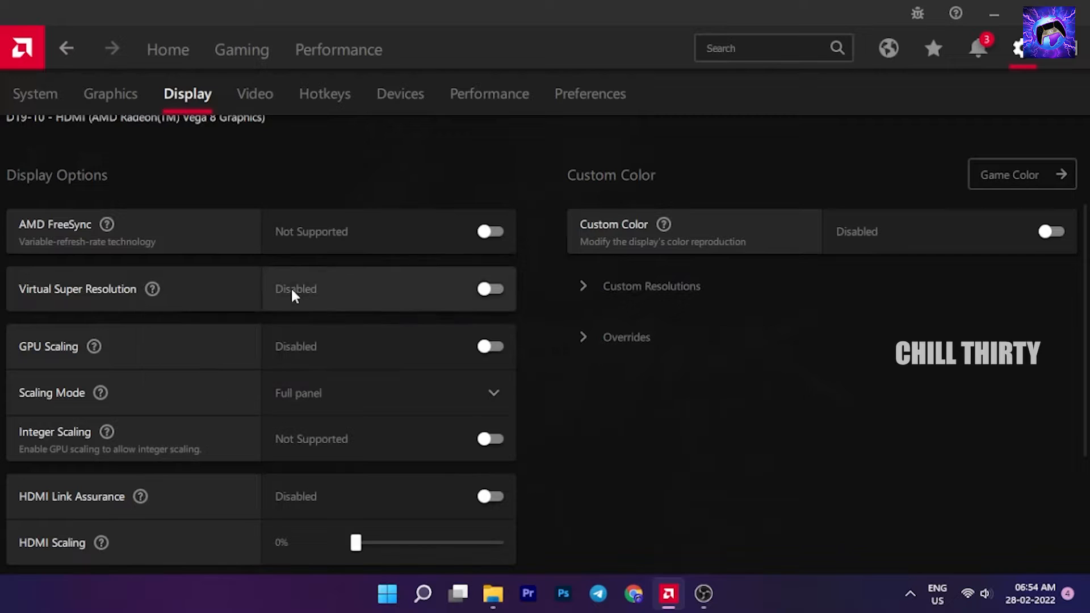
pyautogui.moveTo(446, 307)
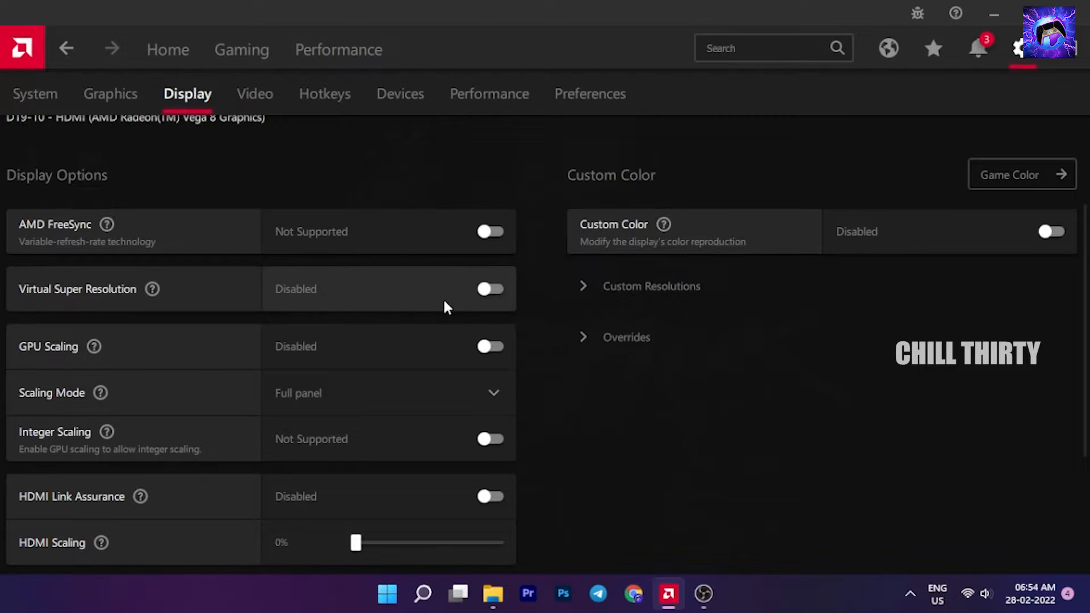
pyautogui.moveTo(415, 355)
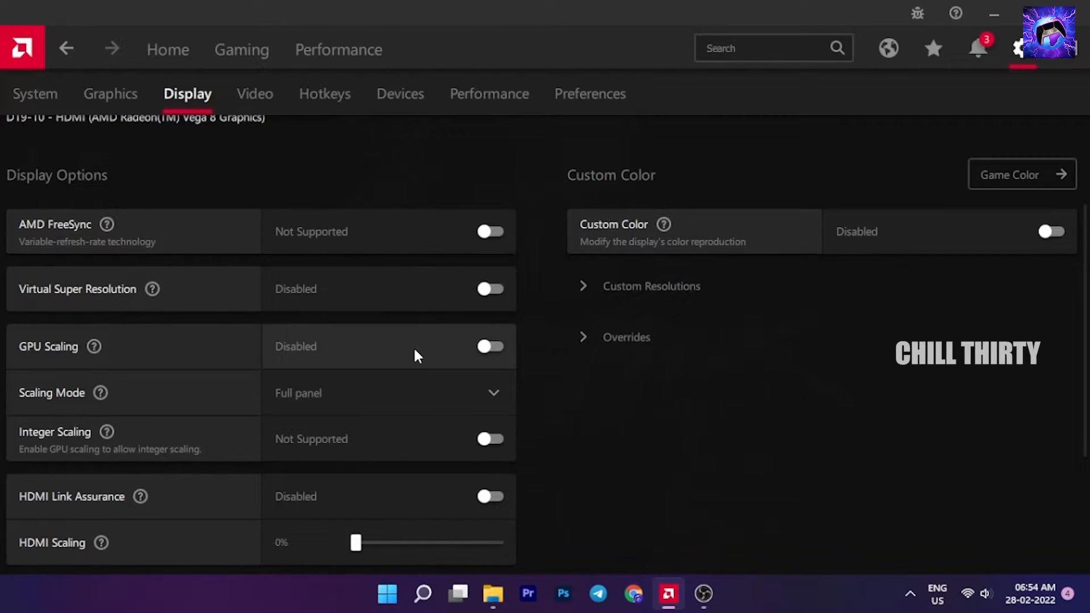
pyautogui.moveTo(396, 362)
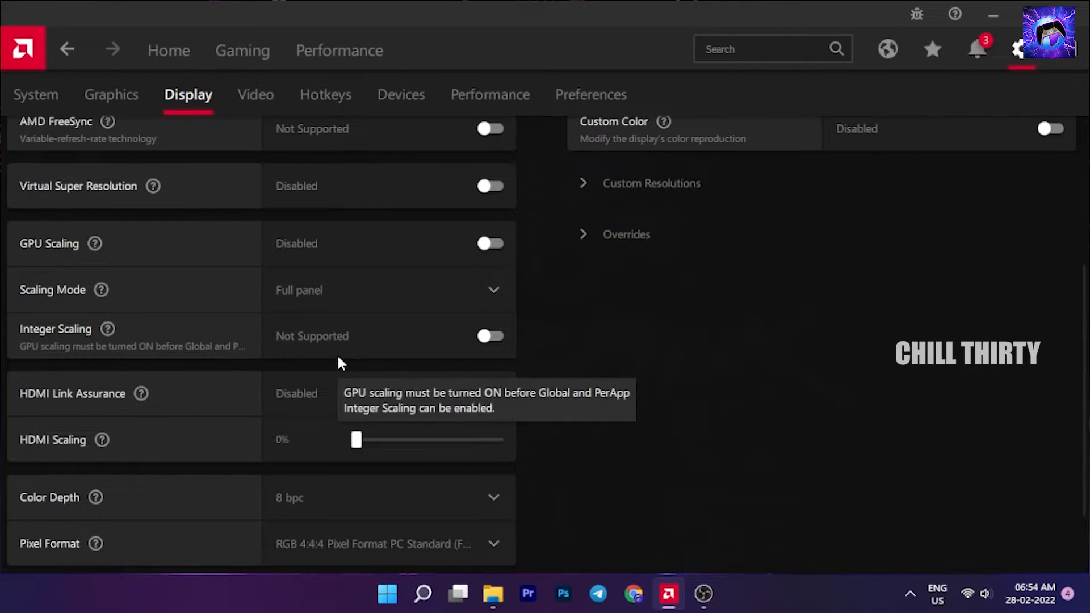
pyautogui.scroll(-3)
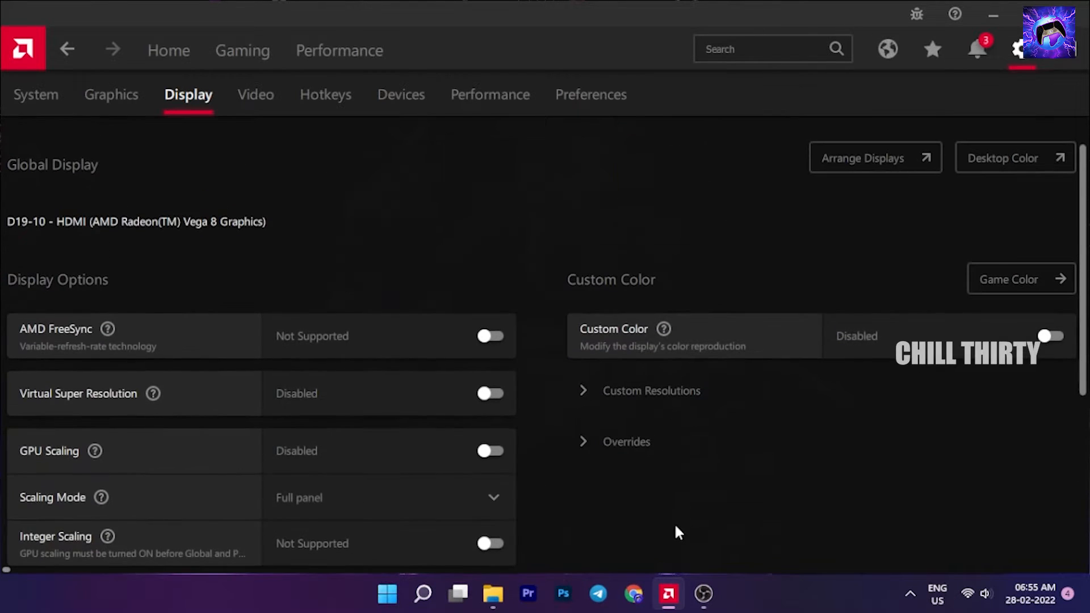
pyautogui.click(1050, 335)
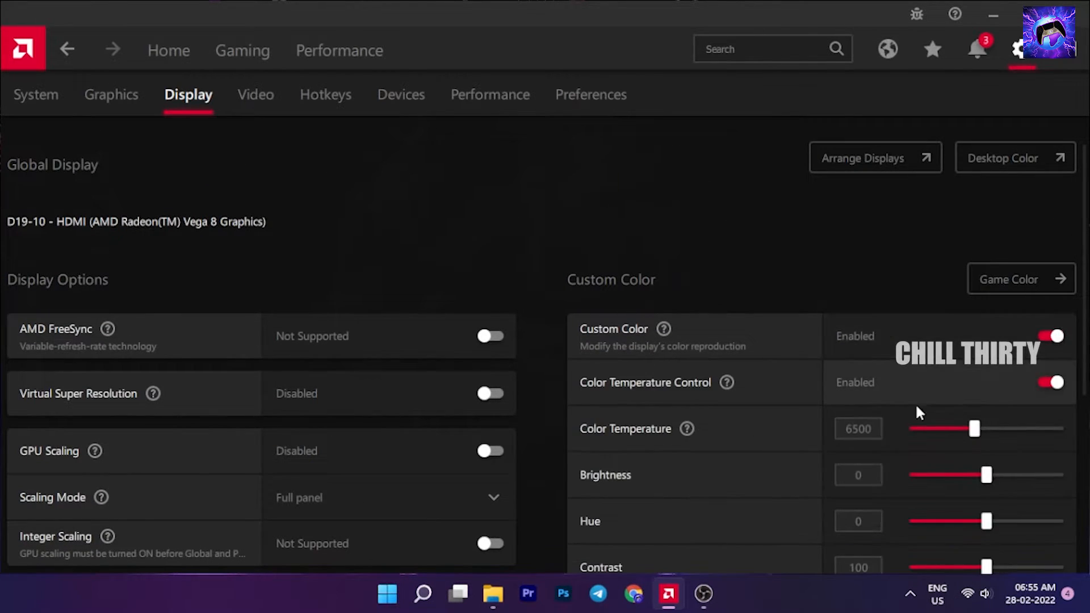
pyautogui.scroll(-3)
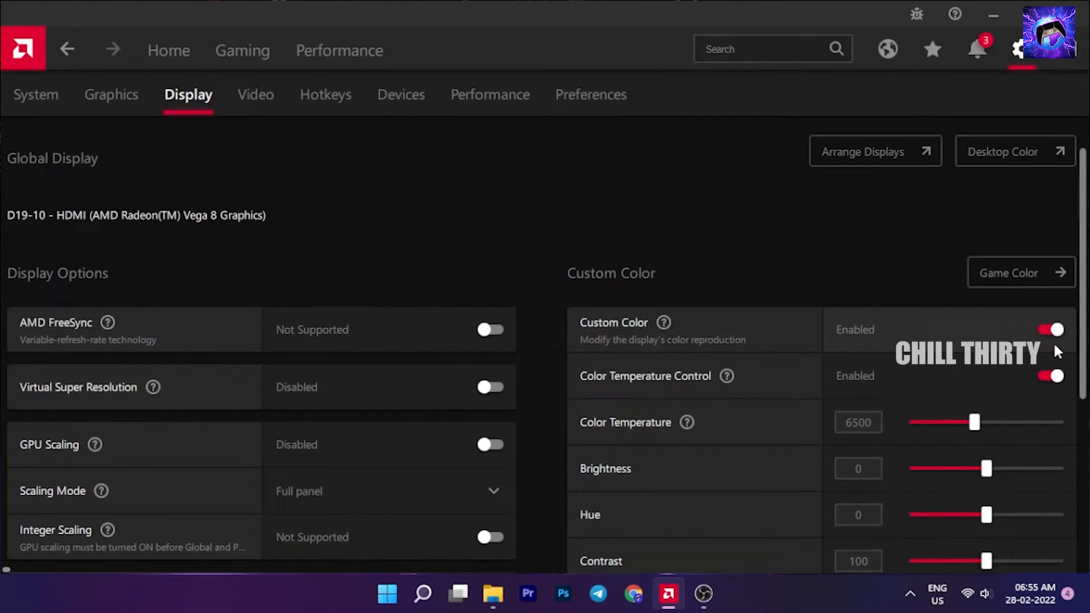
pyautogui.click(255, 94)
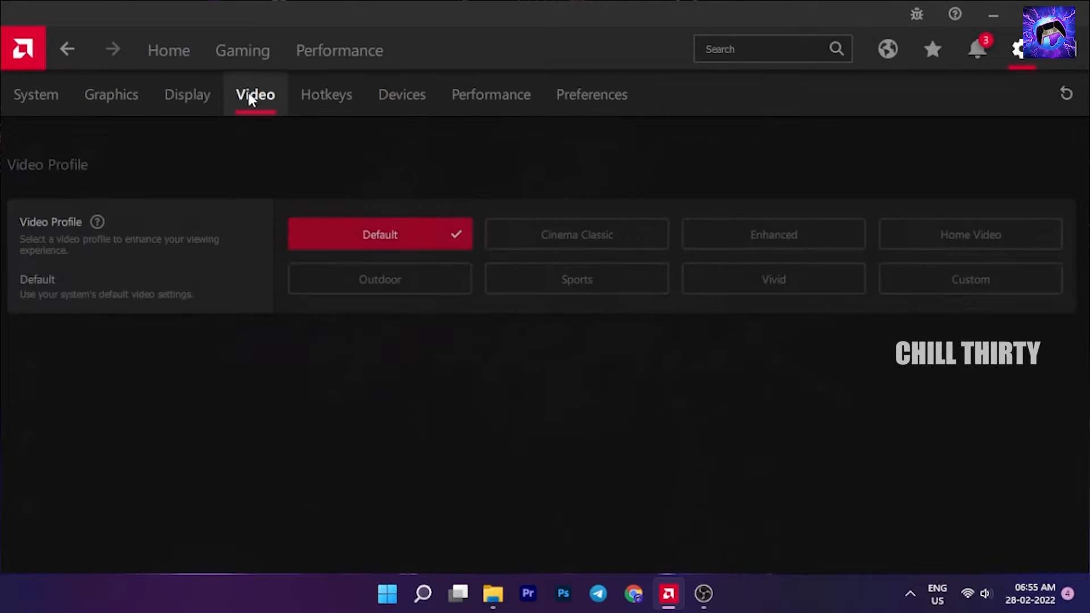
# Try the Enhanced video profile but keep Default, browse the hotkeys, then show Devices.
pyautogui.click(773, 235)
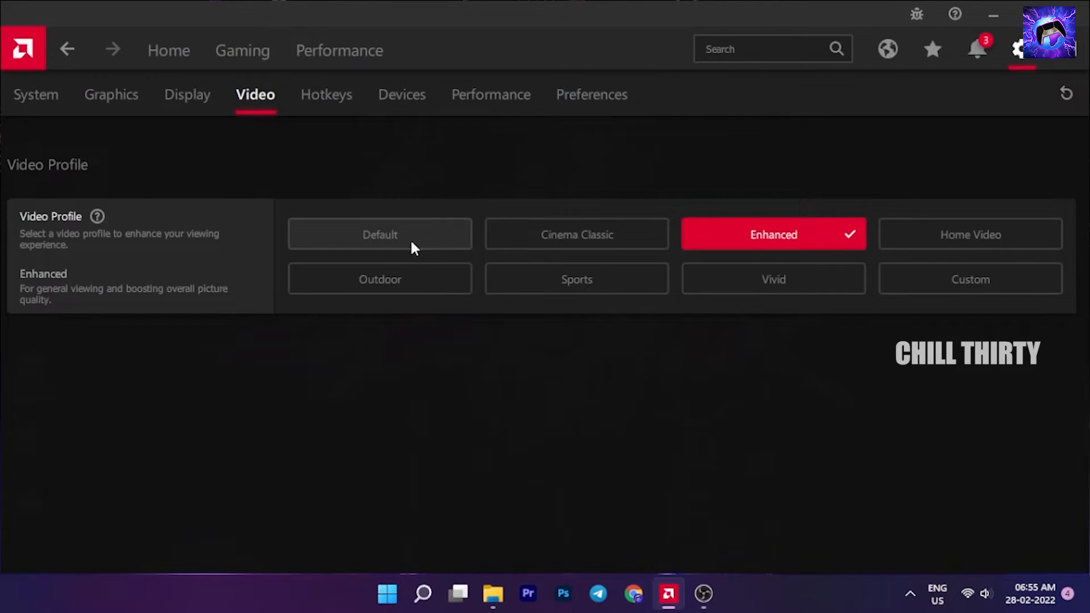
pyautogui.click(379, 234)
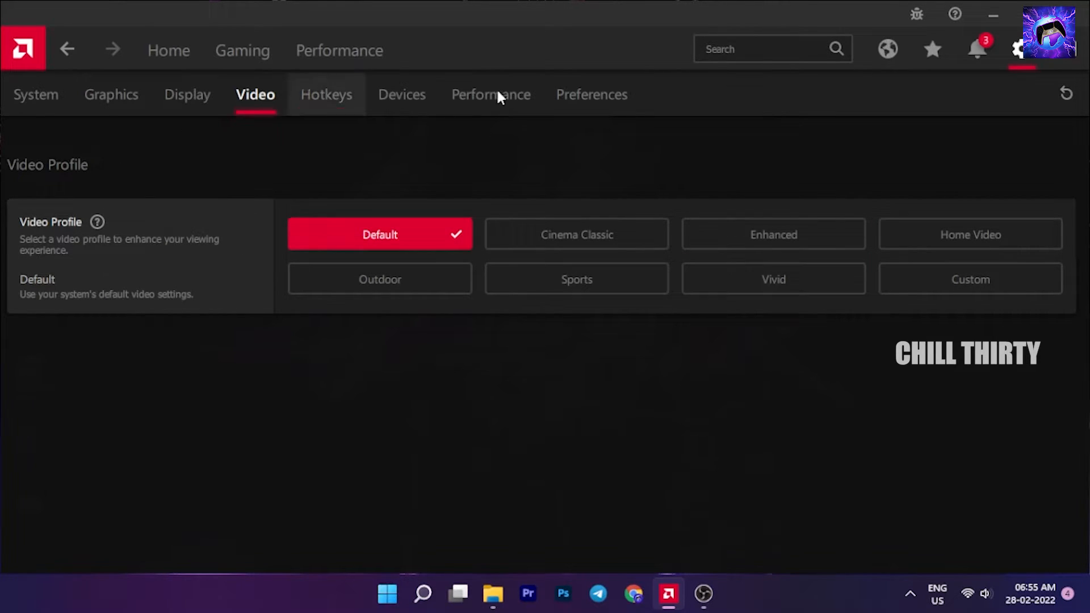
pyautogui.click(325, 94)
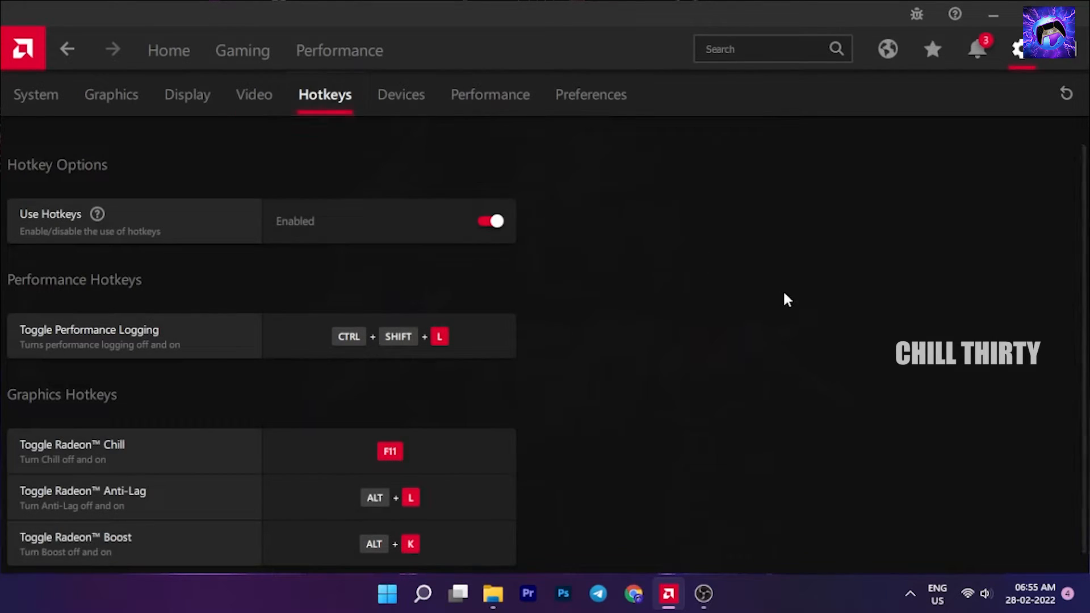
pyautogui.scroll(-3)
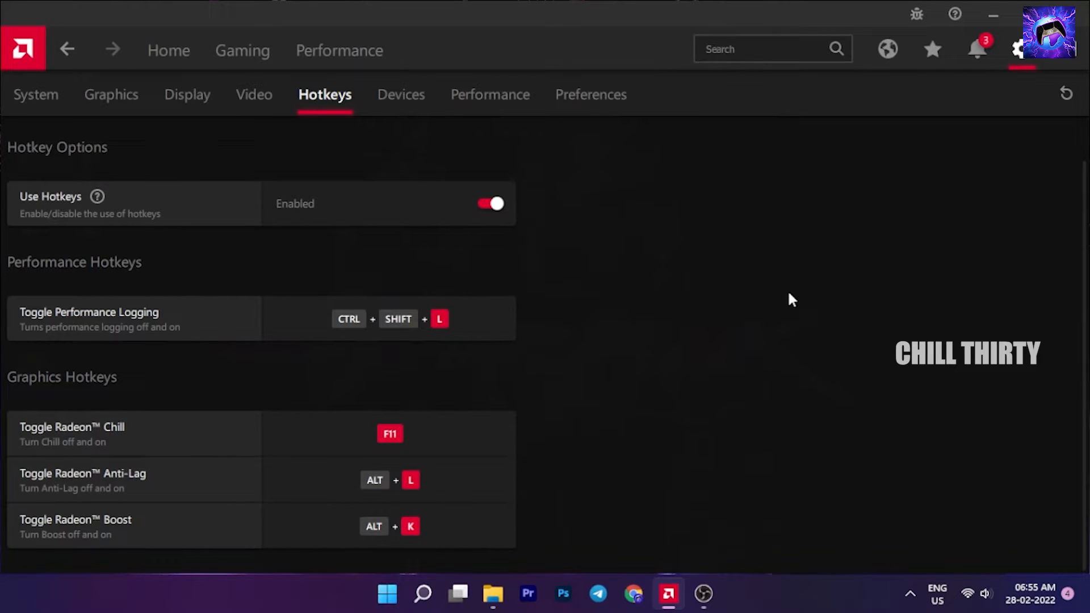
pyautogui.moveTo(335, 478)
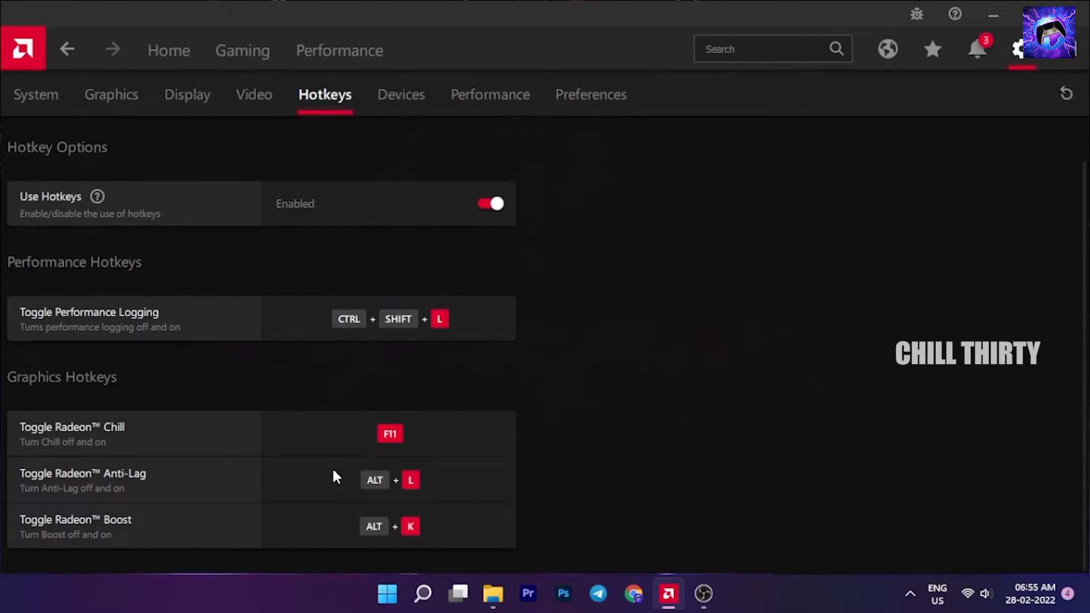
pyautogui.click(402, 95)
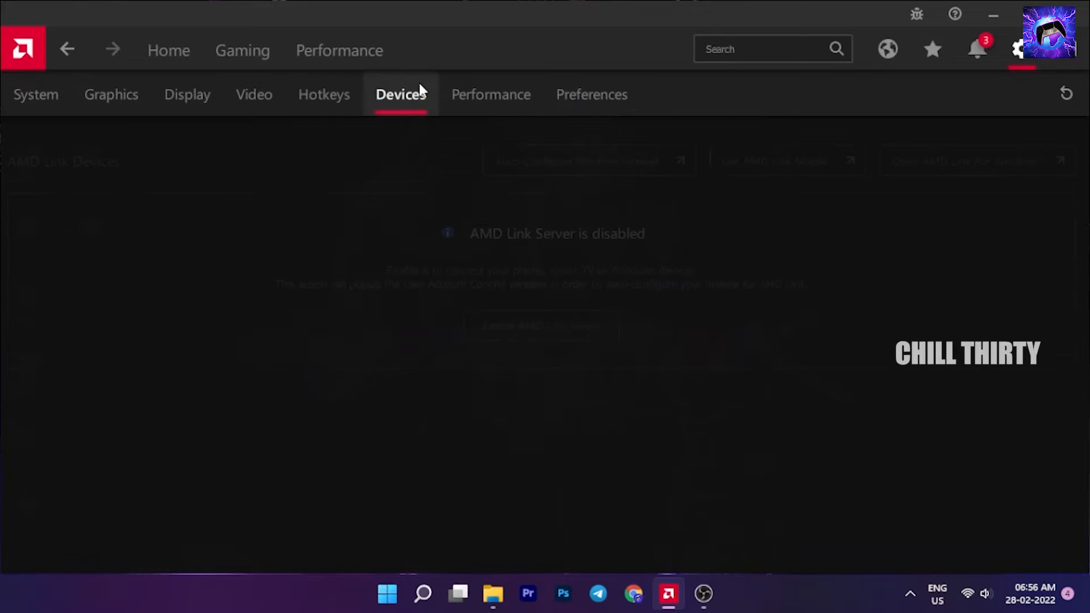
# View the Performance metrics settings, then scroll through the general Preferences.
pyautogui.click(490, 94)
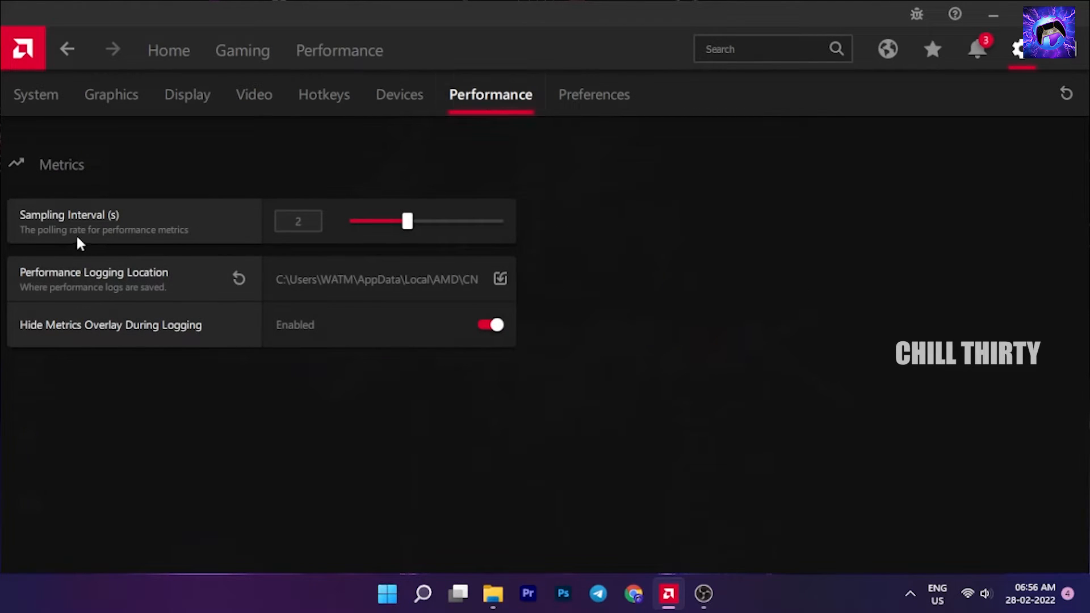
pyautogui.moveTo(563, 379)
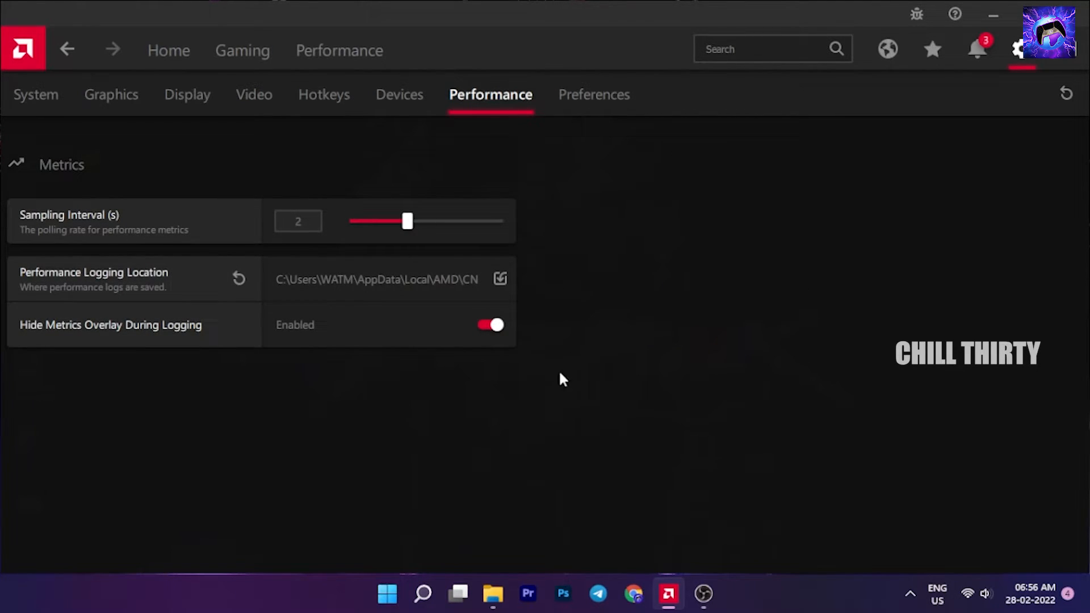
pyautogui.moveTo(629, 109)
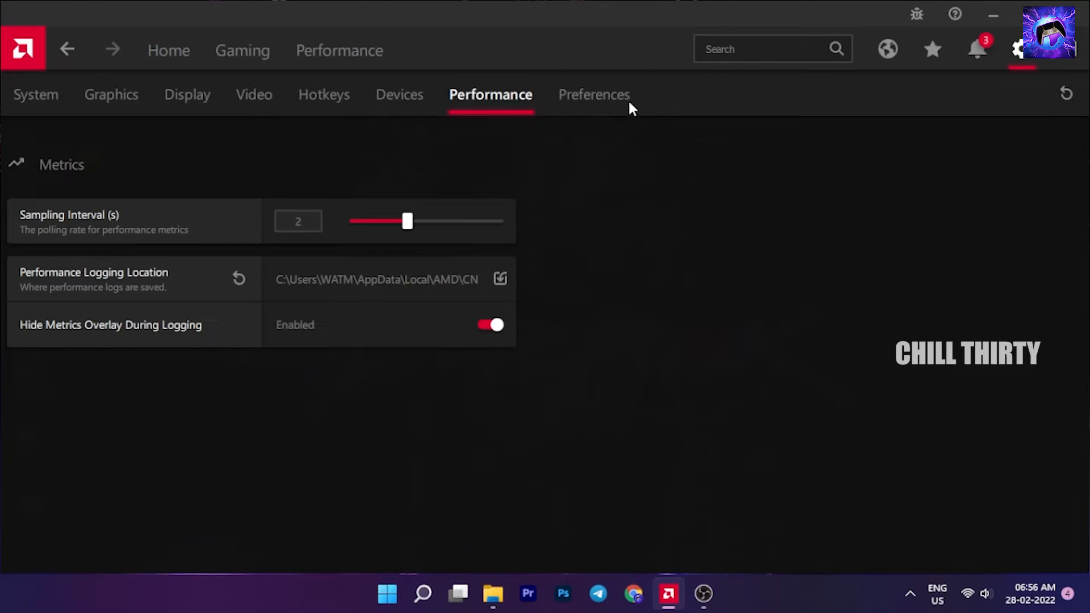
pyautogui.click(593, 95)
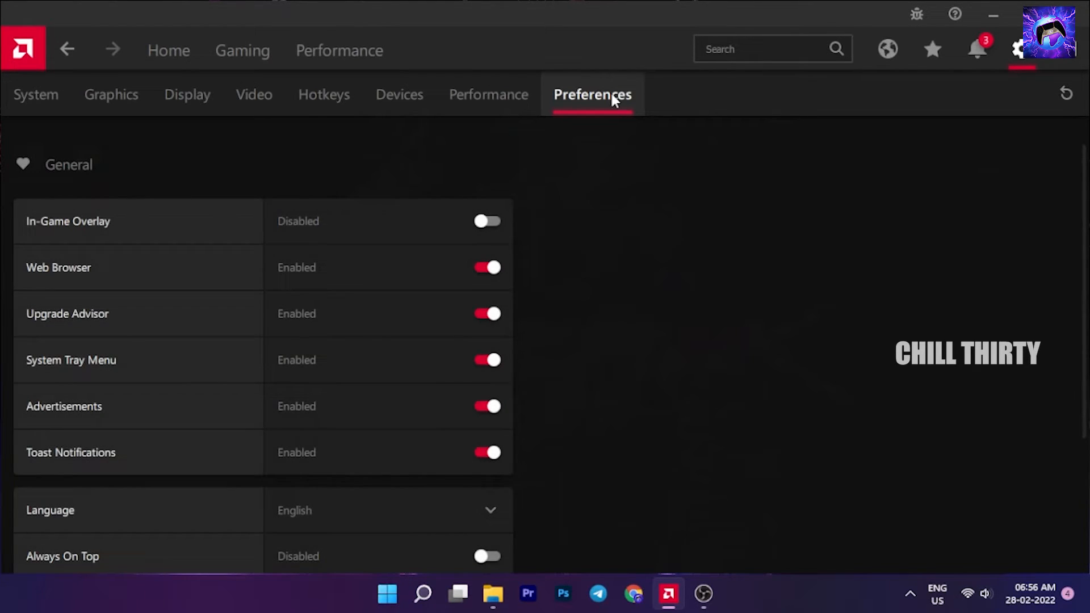
pyautogui.scroll(-3)
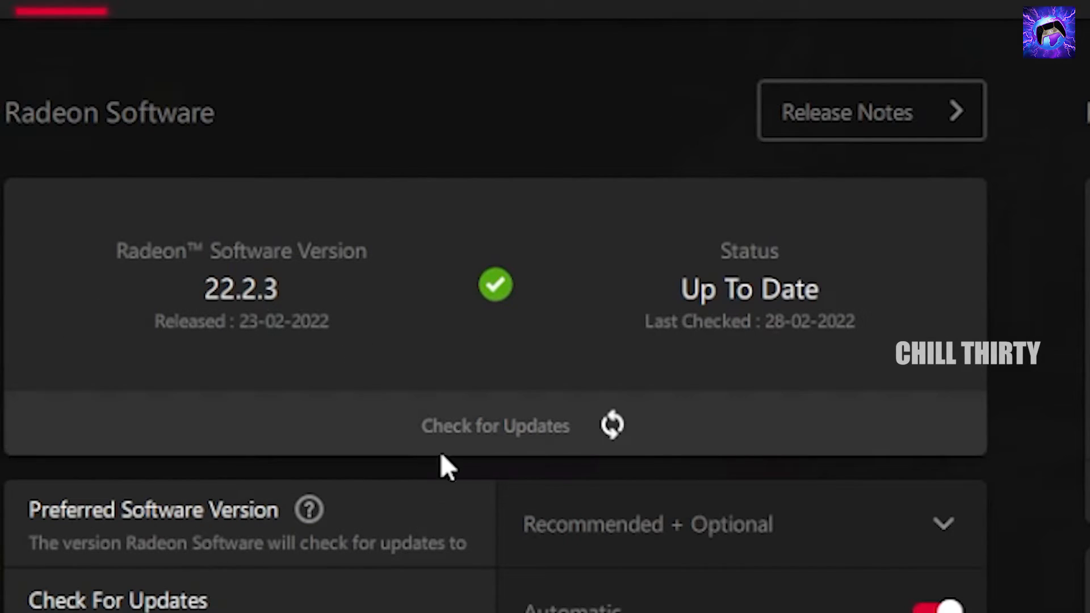
# Scroll down to check that Radeon Software 22.2.3 is Up To Date.
pyautogui.scroll(-3)
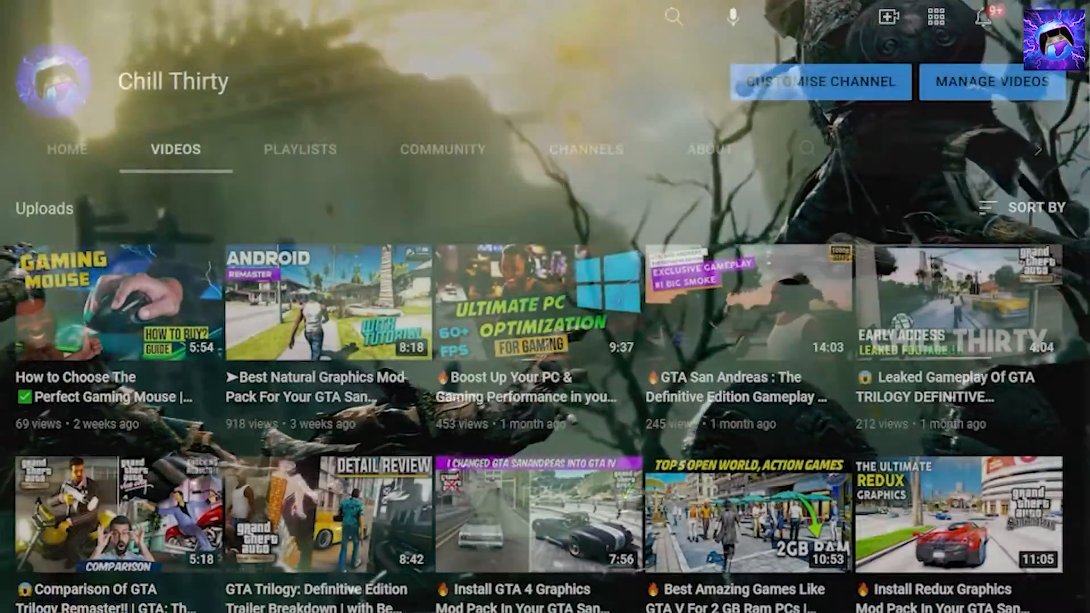
pyautogui.scroll(-3)
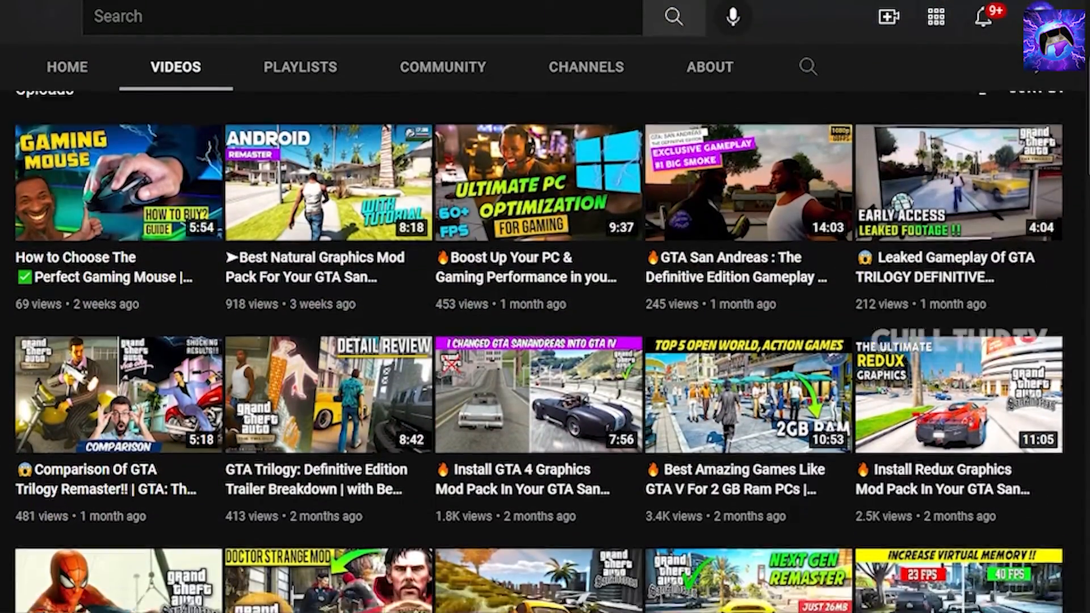
pyautogui.scroll(-3)
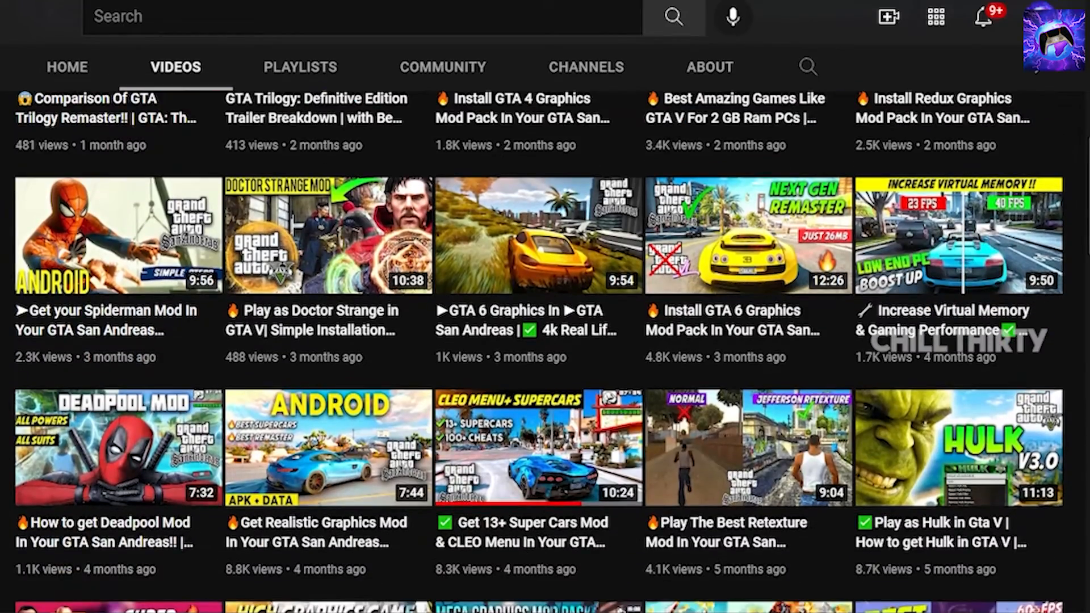
pyautogui.scroll(-3)
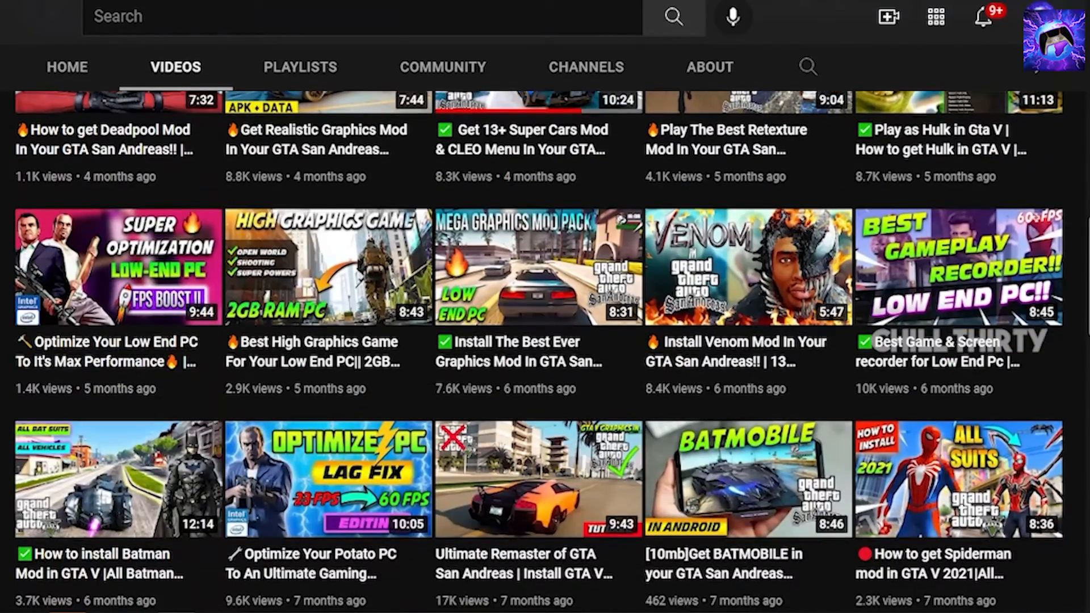
pyautogui.scroll(-3)
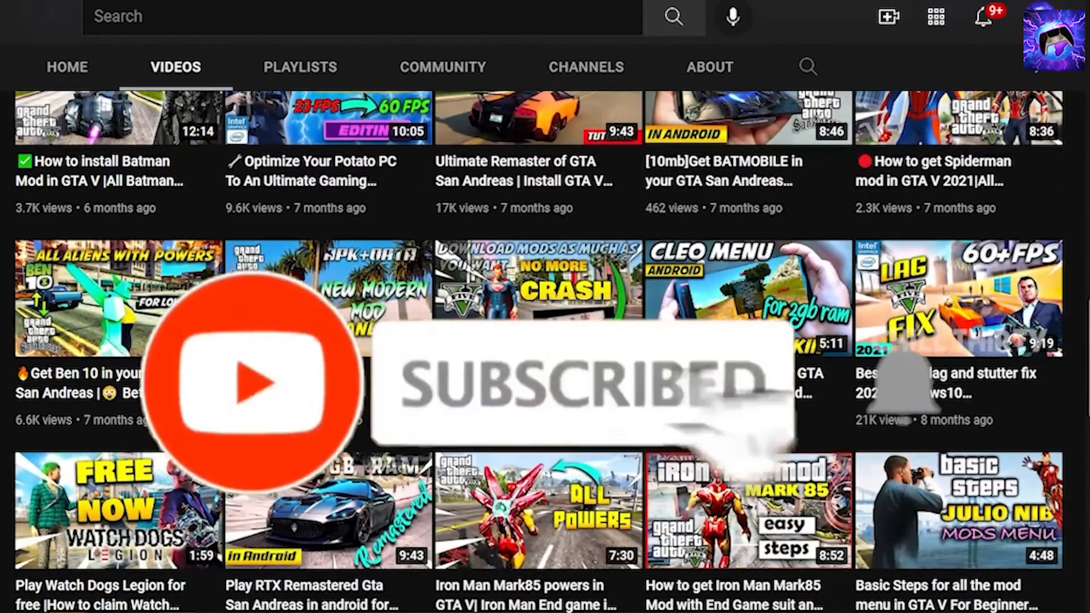
pyautogui.scroll(-3)
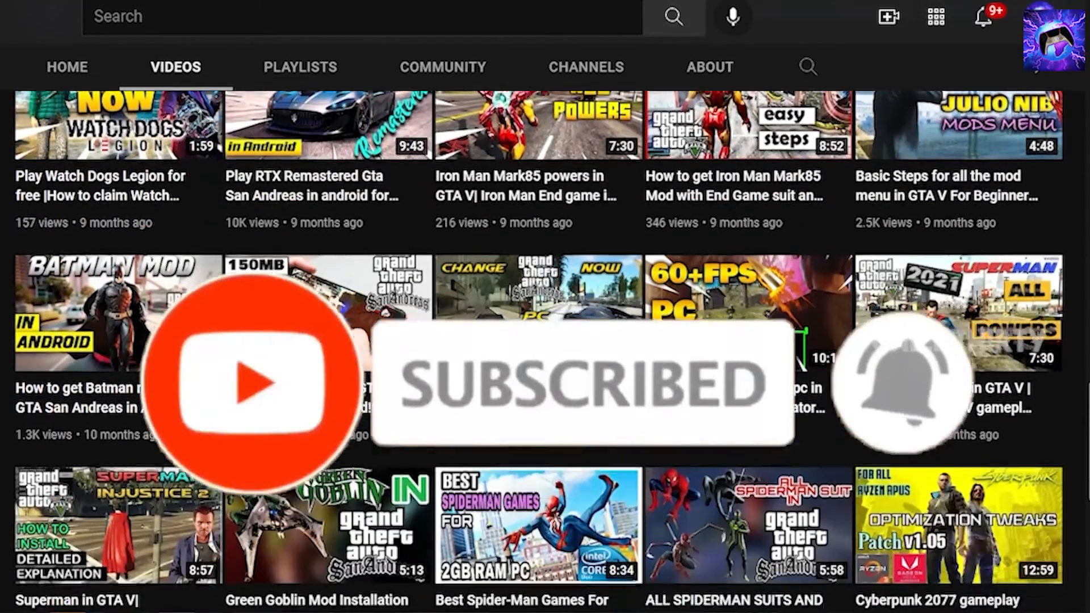